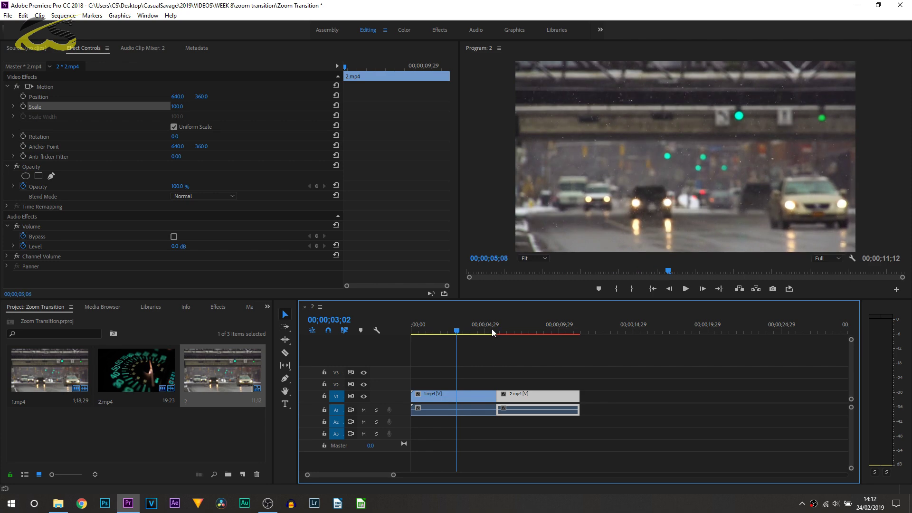
# - Park the playhead at the end of the first street clip and select it for editing
pyautogui.click(491, 329)
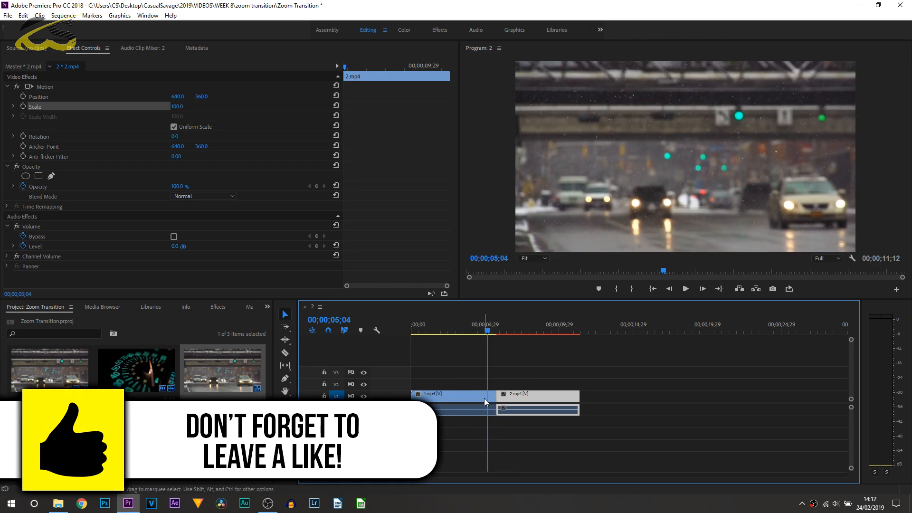
pyautogui.click(447, 394)
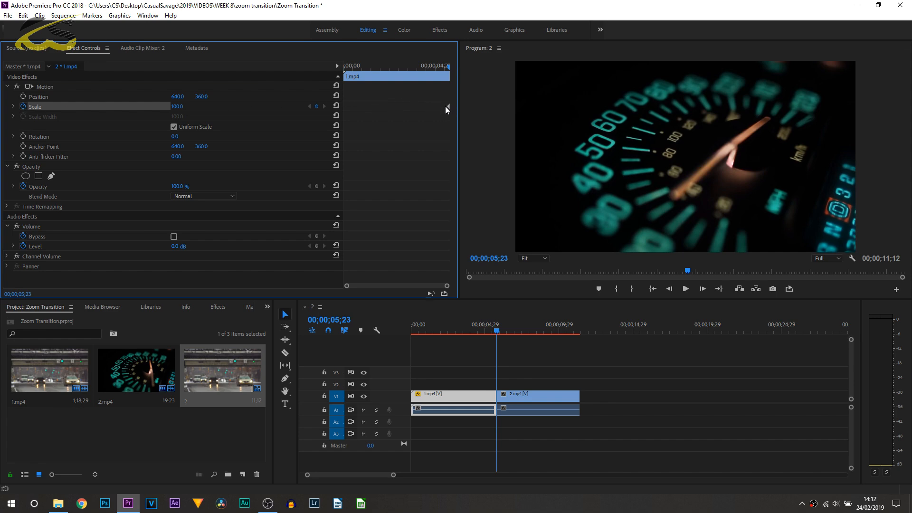
pyautogui.moveTo(441, 108)
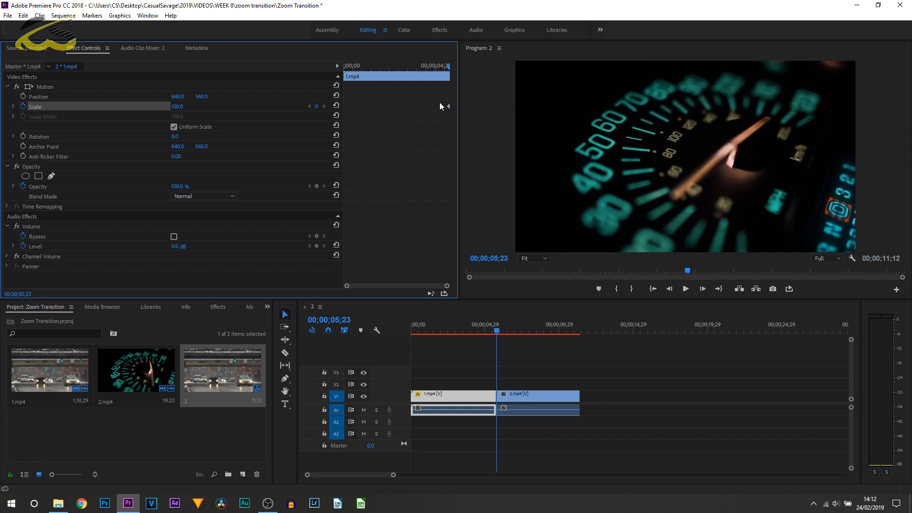
pyautogui.moveTo(433, 126)
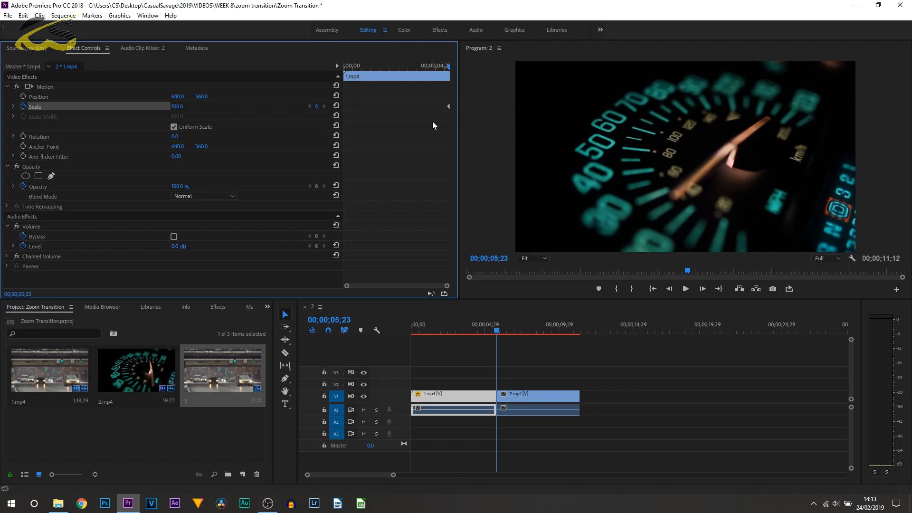
pyautogui.moveTo(669, 289)
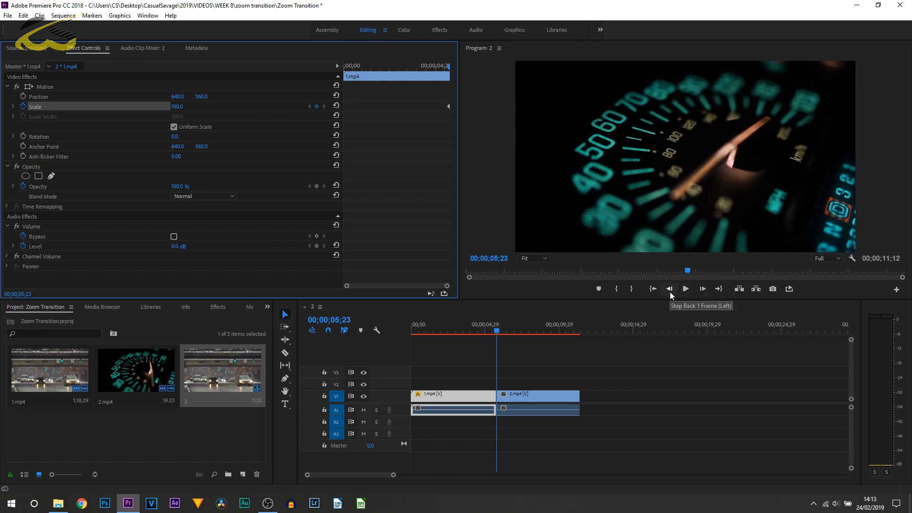
pyautogui.moveTo(509, 260)
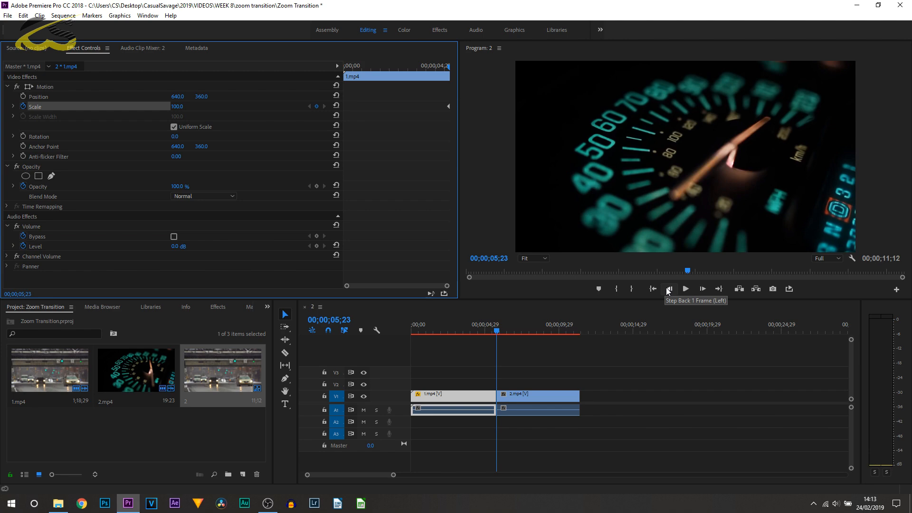
pyautogui.moveTo(667, 289)
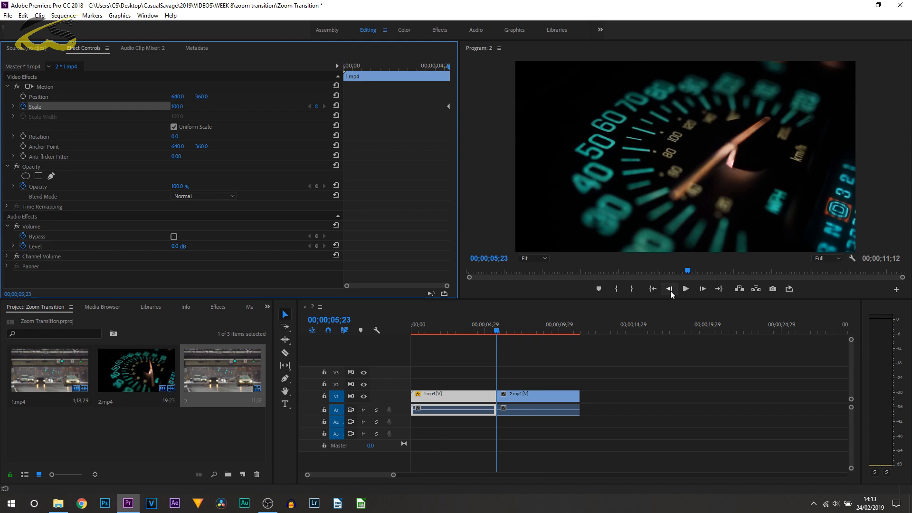
# - Step the playhead back a couple of frames before the cut for the starting Scale keyframe
pyautogui.click(668, 289)
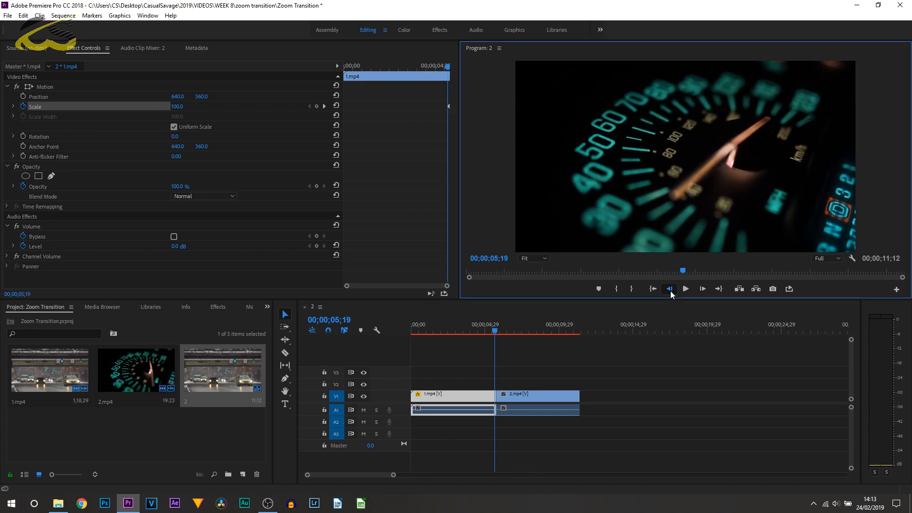
pyautogui.click(668, 289)
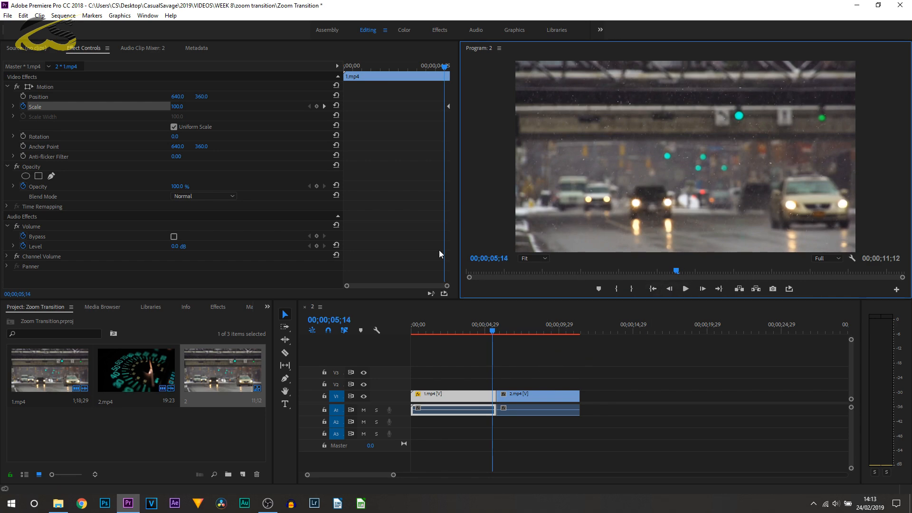
pyautogui.moveTo(382, 152)
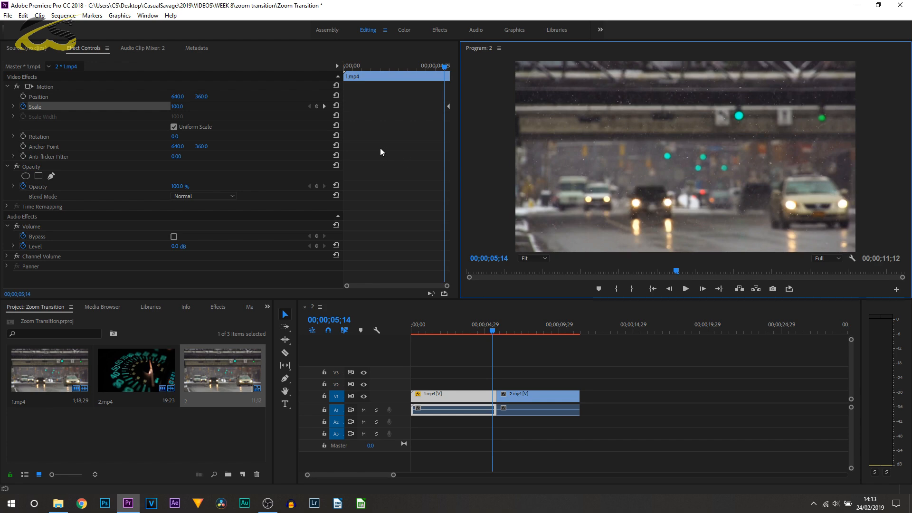
pyautogui.moveTo(317, 107)
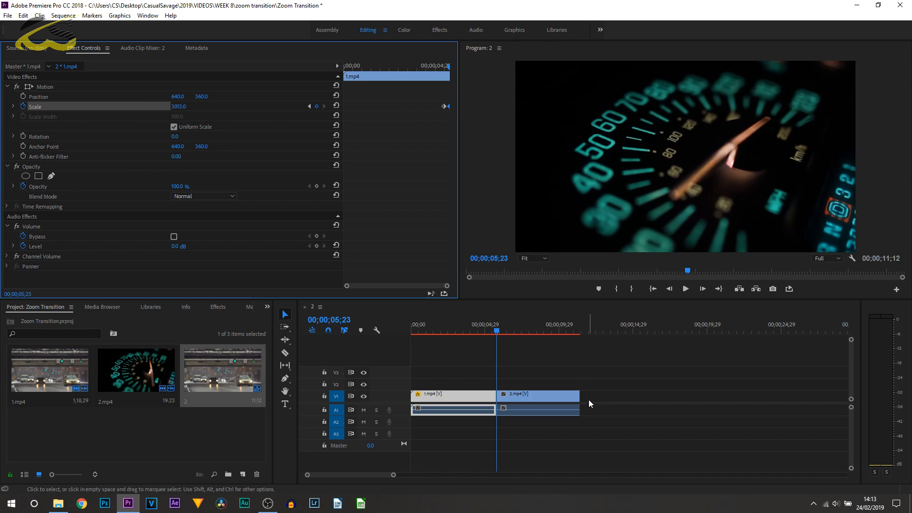
pyautogui.moveTo(512, 408)
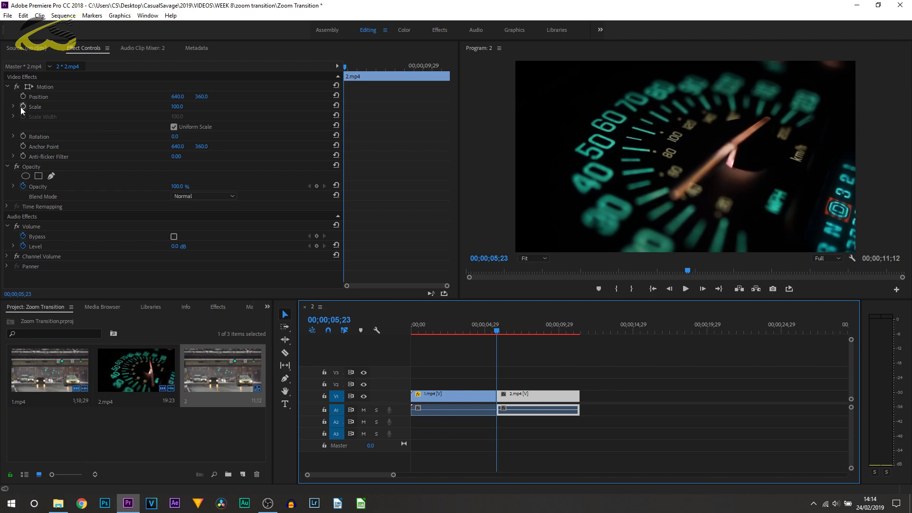
# - Keyframe the speedometer clip's Scale and set it to about 113.6 a few frames after the cut
pyautogui.click(35, 106)
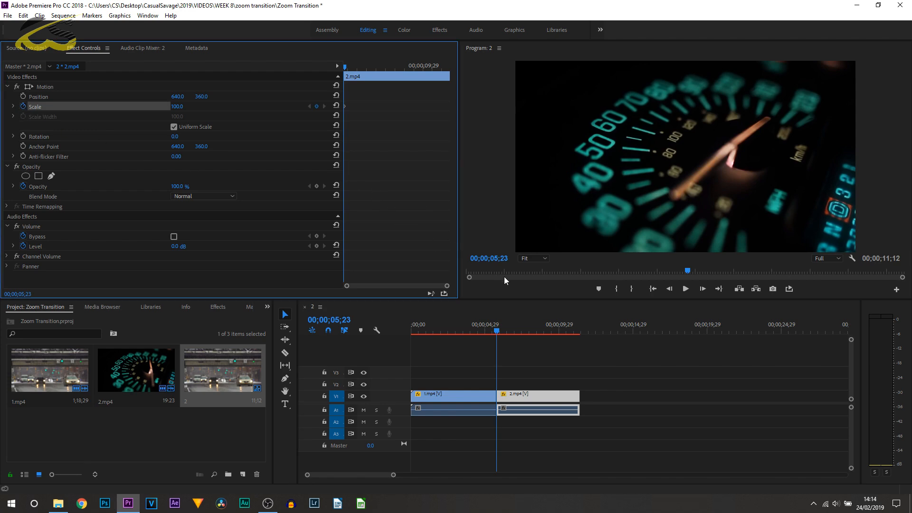
pyautogui.moveTo(703, 290)
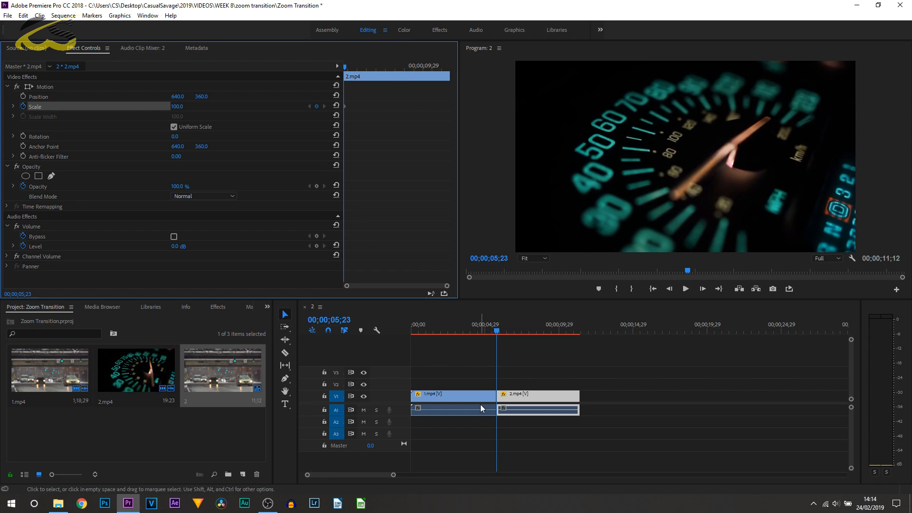
pyautogui.moveTo(486, 400)
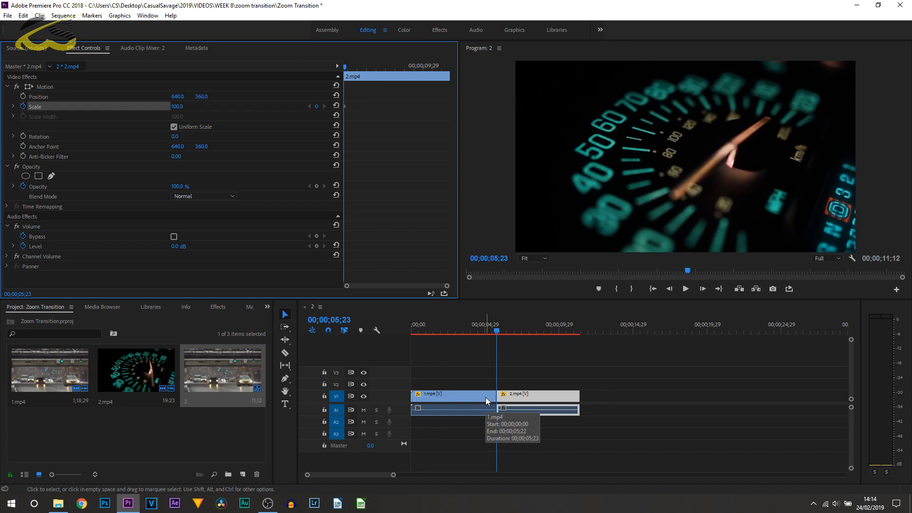
pyautogui.moveTo(522, 397)
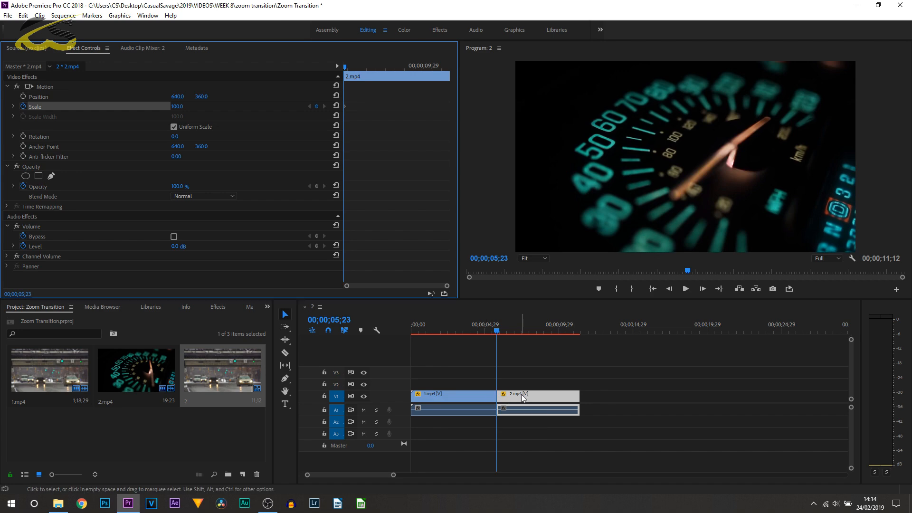
pyautogui.moveTo(707, 297)
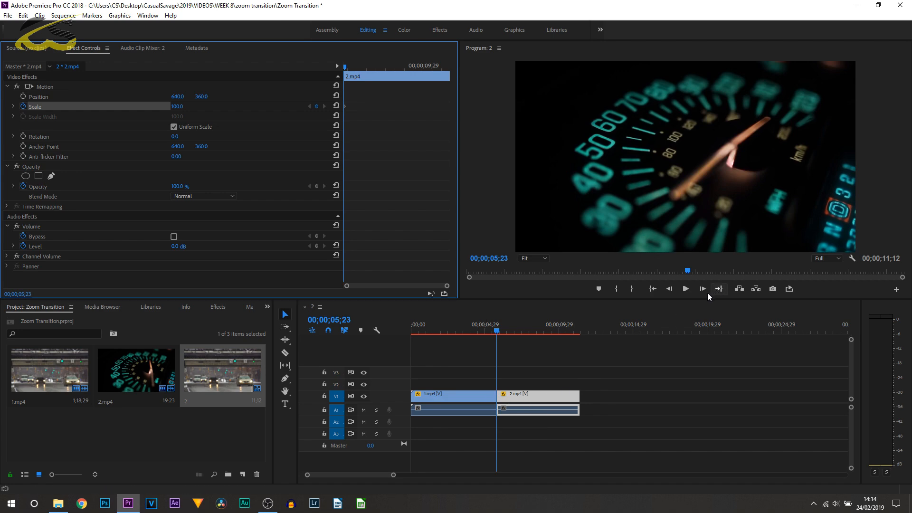
pyautogui.moveTo(703, 289)
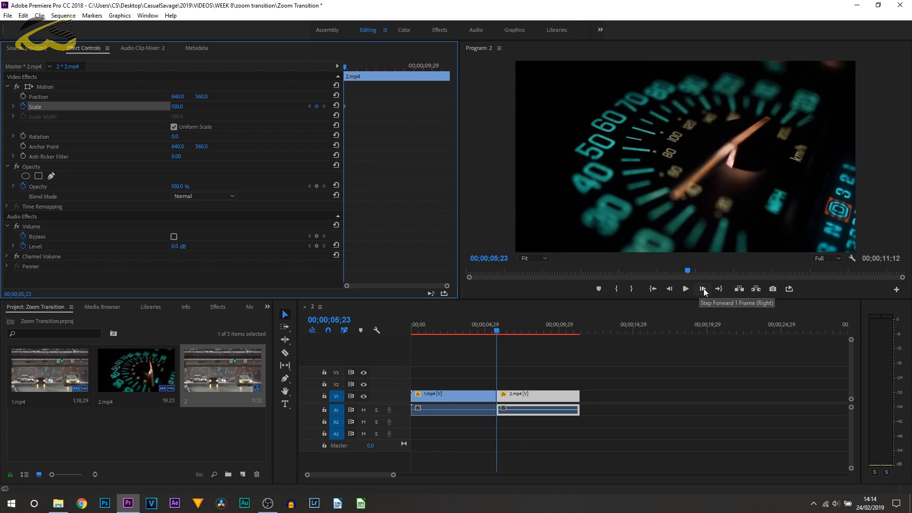
pyautogui.click(702, 289)
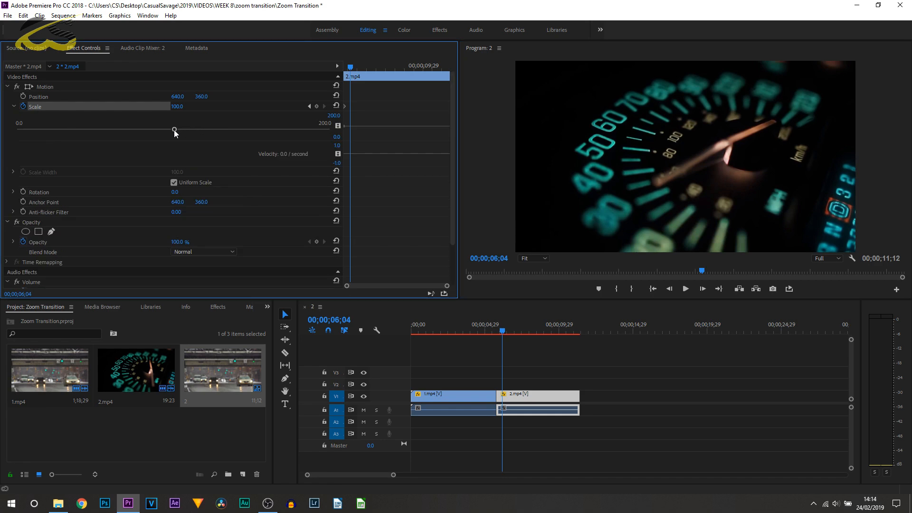
pyautogui.moveTo(175, 130); pyautogui.dragTo(183, 129)
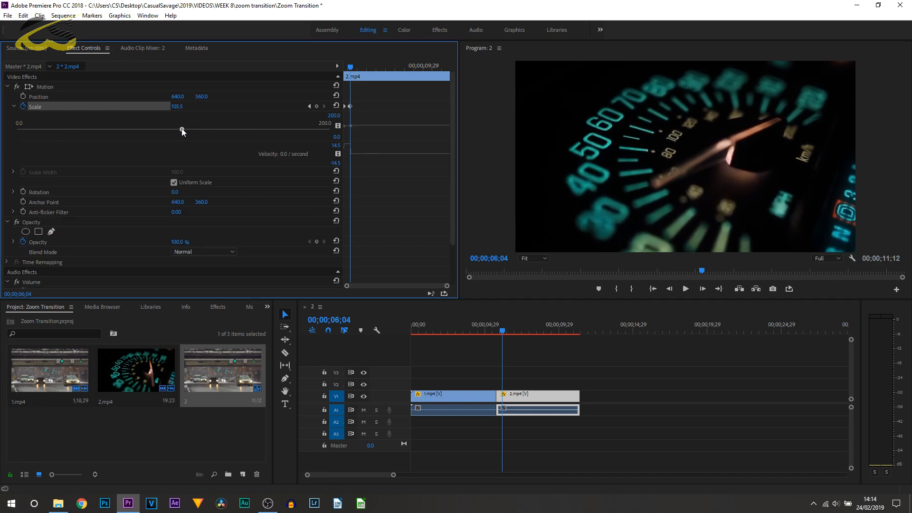
pyautogui.moveTo(181, 131); pyautogui.dragTo(193, 131)
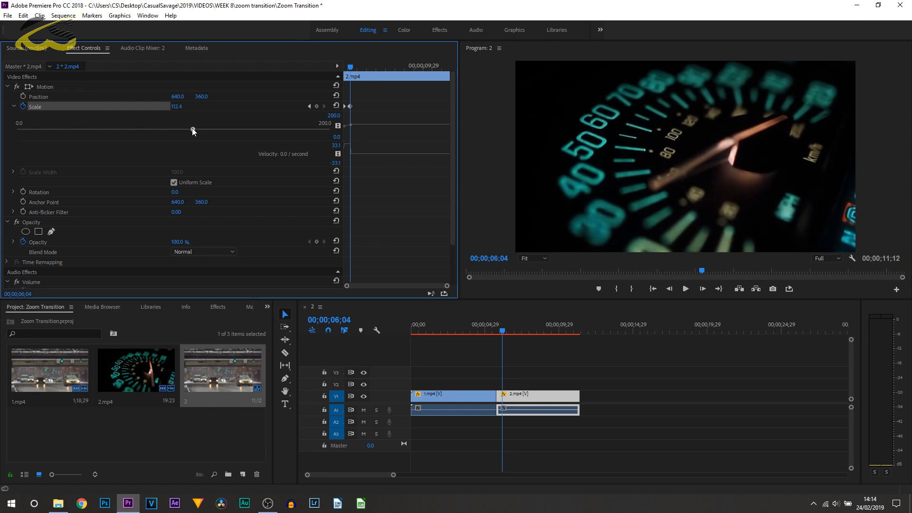
pyautogui.moveTo(193, 128); pyautogui.dragTo(161, 128)
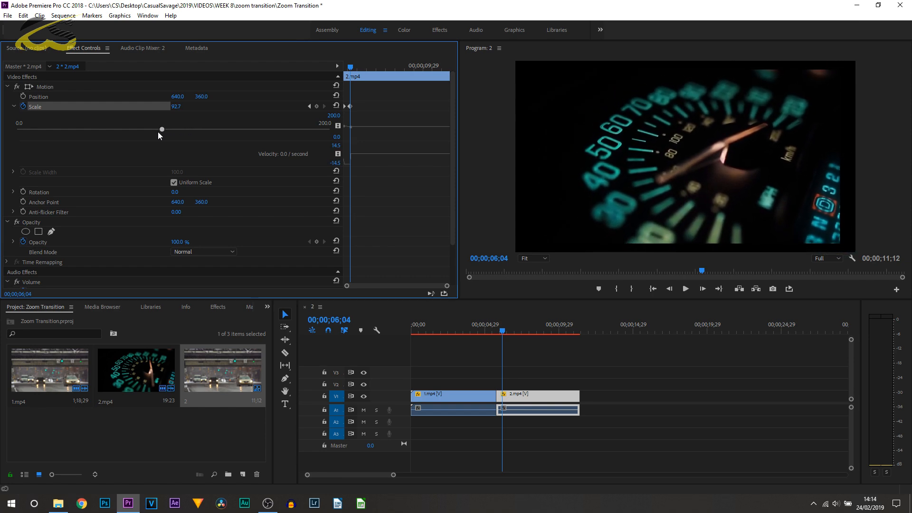
pyautogui.moveTo(161, 128); pyautogui.dragTo(173, 128)
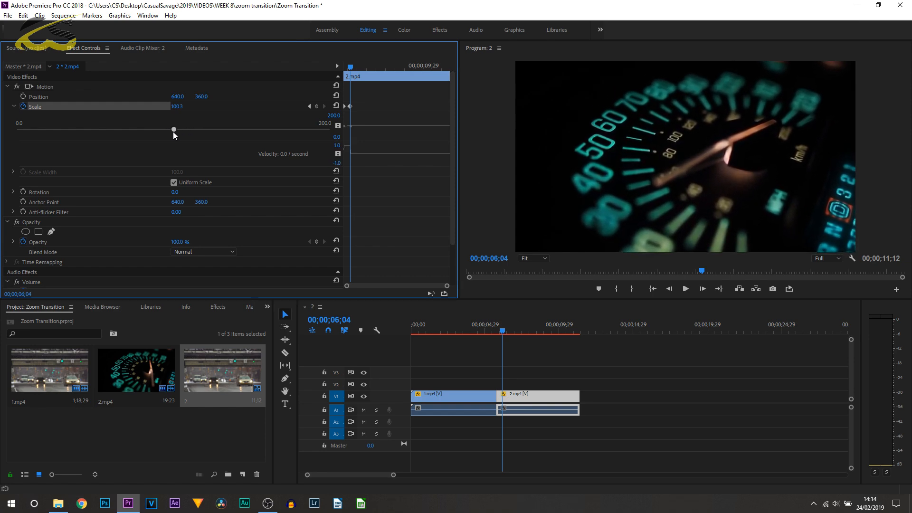
pyautogui.moveTo(173, 129); pyautogui.dragTo(195, 129)
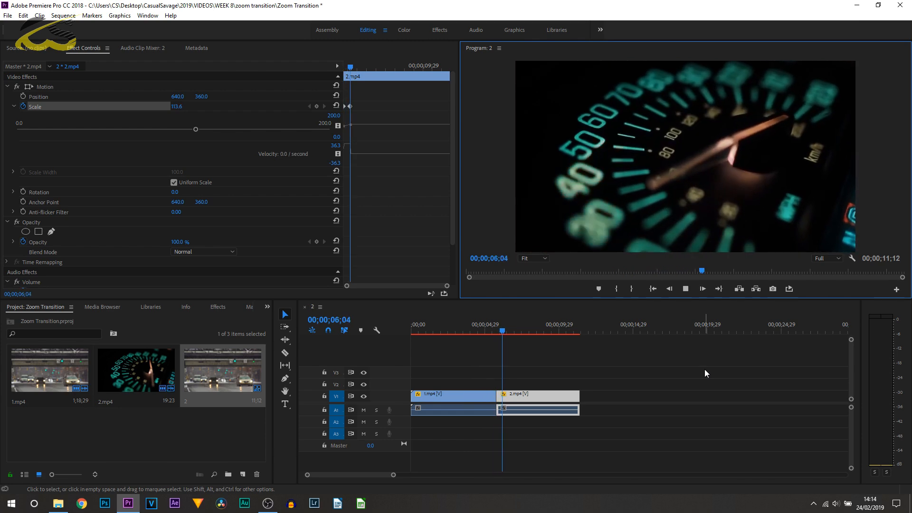
# - Scrub and play across the cut to preview the zoom into the speedometer clip
pyautogui.click(528, 332)
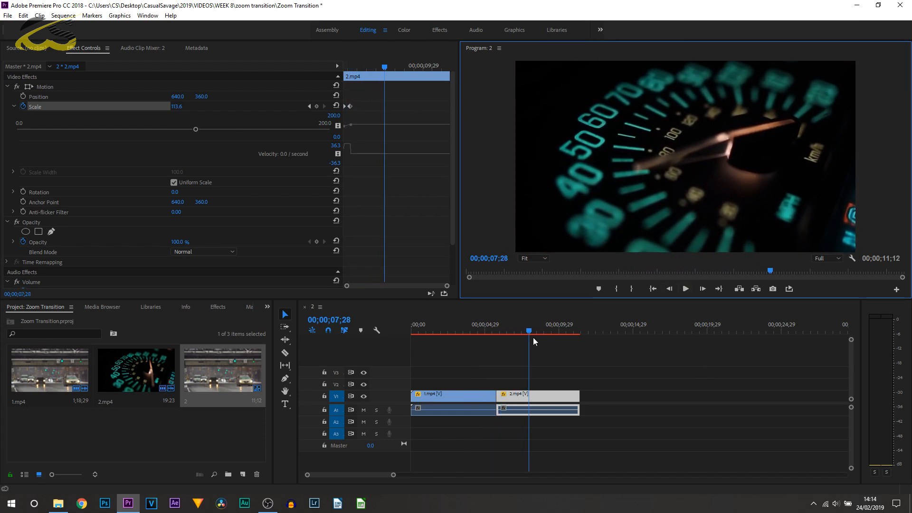
pyautogui.click(486, 331)
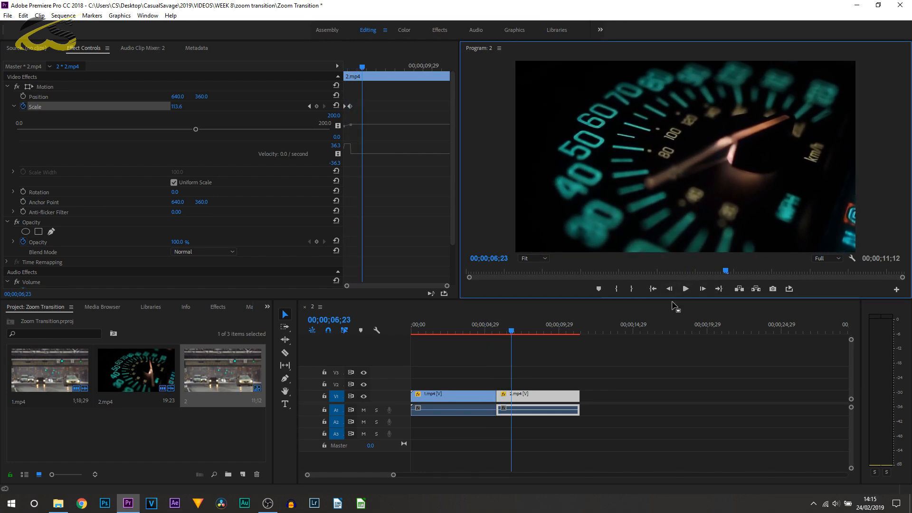
pyautogui.click(494, 332)
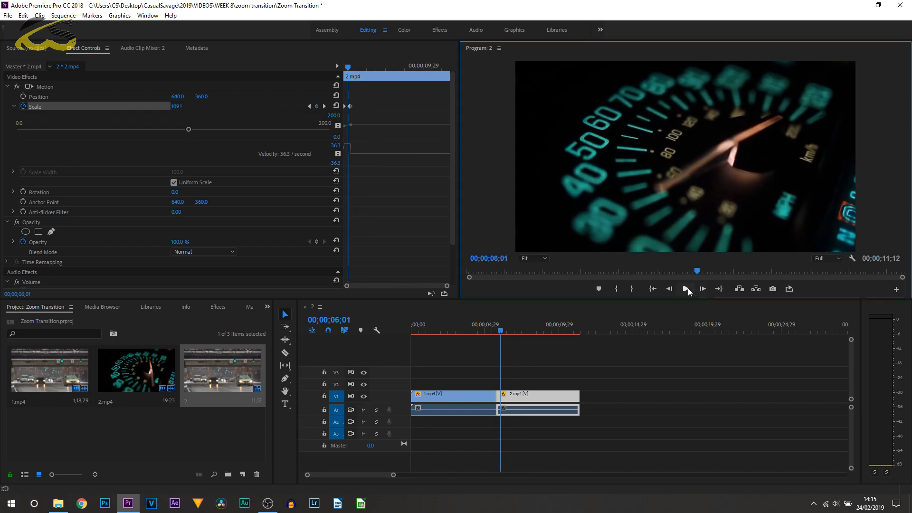
pyautogui.click(684, 289)
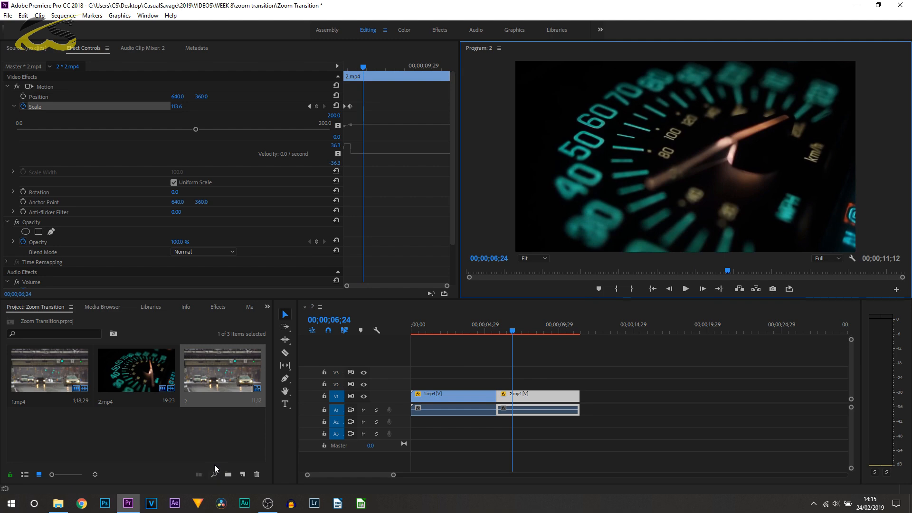
pyautogui.moveTo(146, 446)
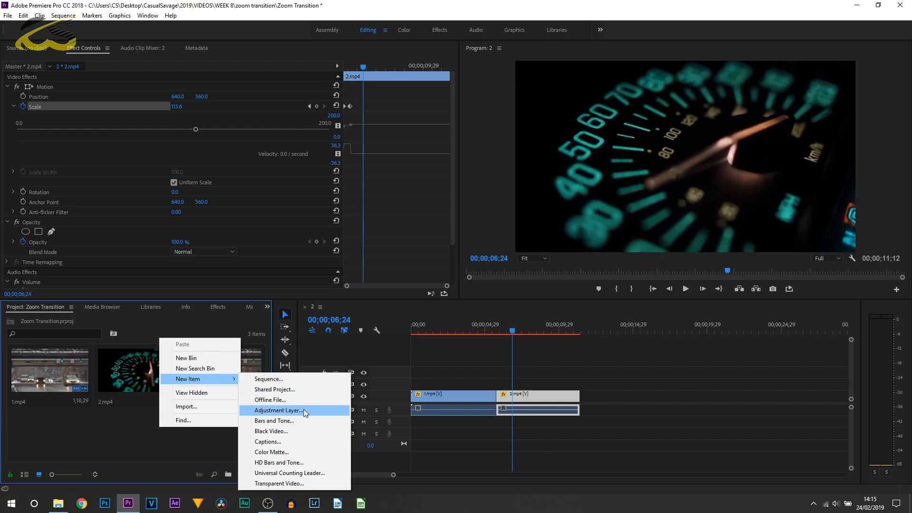
# - Create an adjustment layer, drop it on V2 over the cut, and bring up the effects library
pyautogui.click(279, 410)
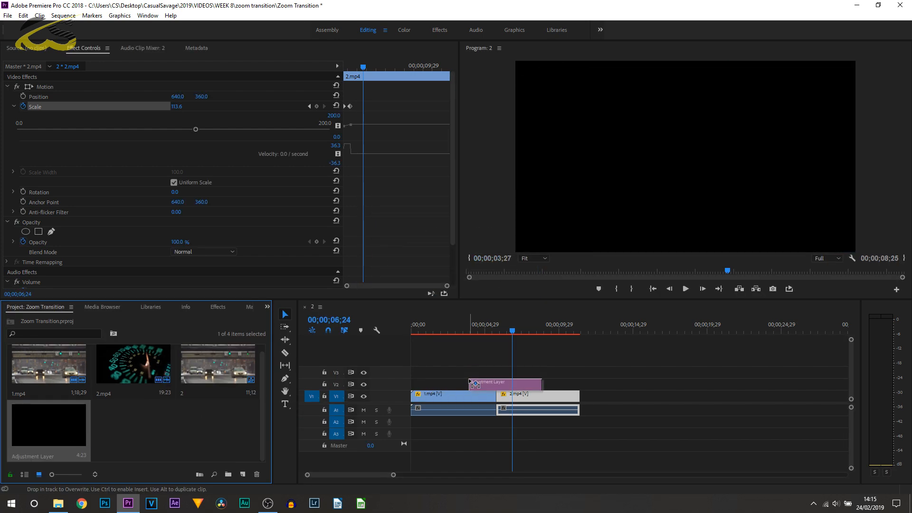
pyautogui.click(503, 383)
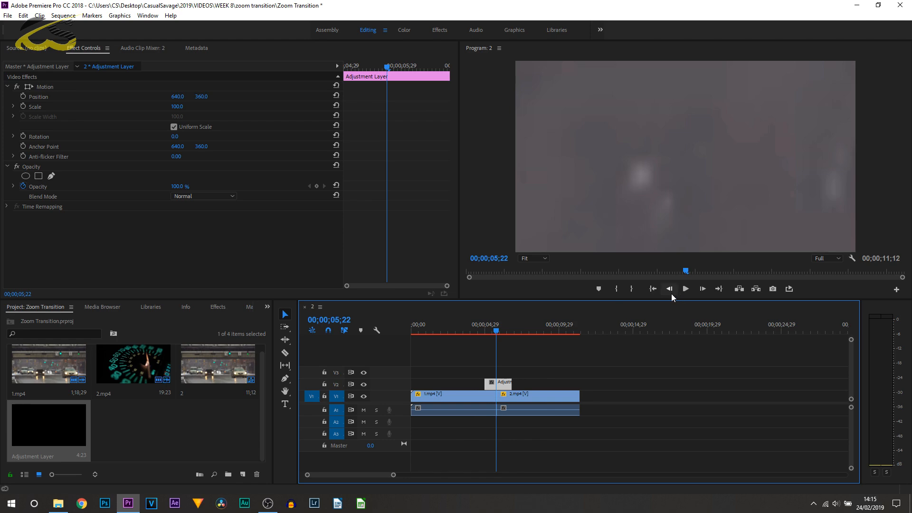
pyautogui.moveTo(669, 289)
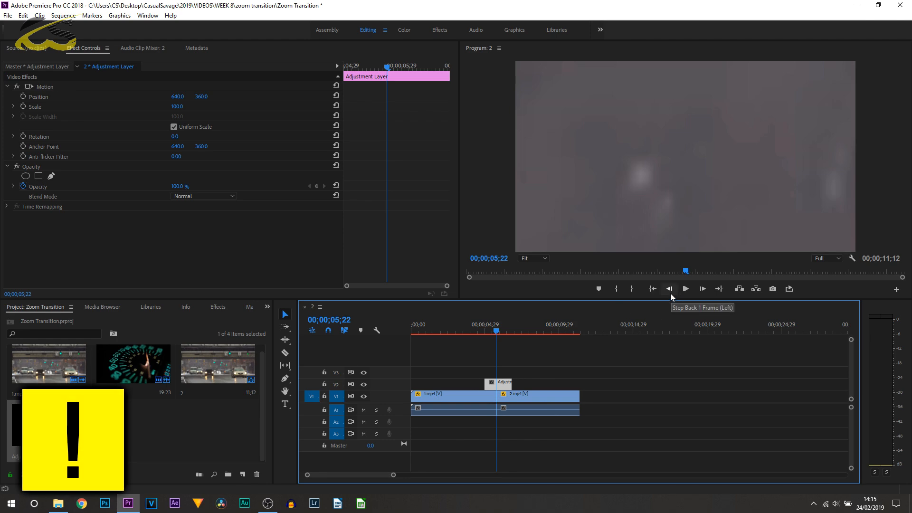
pyautogui.click(669, 288)
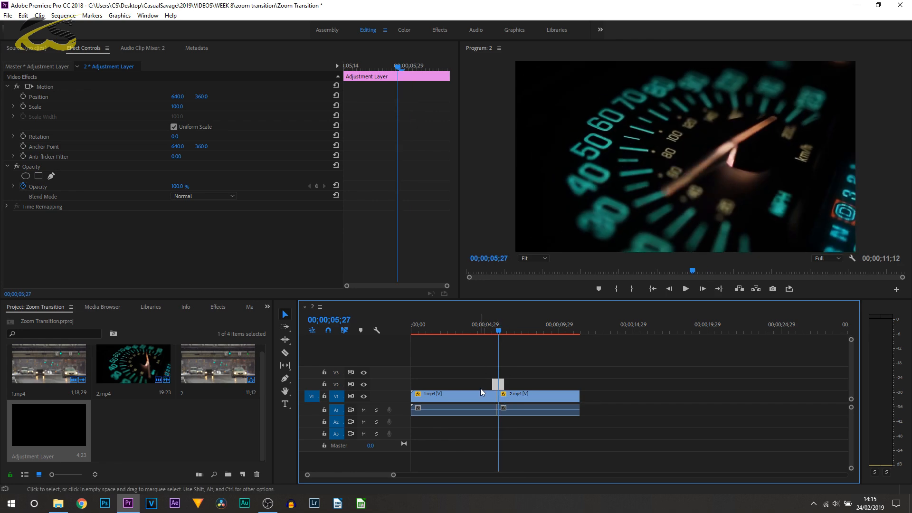
pyautogui.click(217, 307)
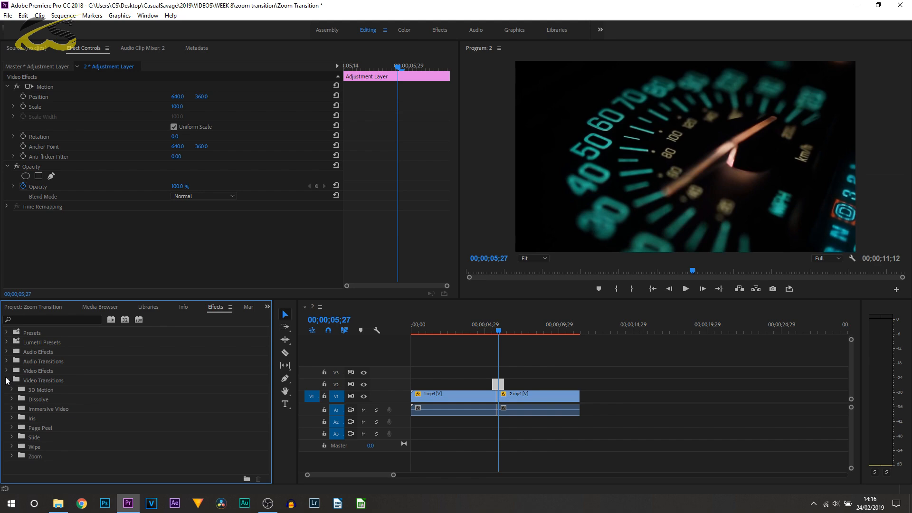
# - Apply Gaussian Blur from Blur & Sharpen to the adjustment layer and select it
pyautogui.click(7, 371)
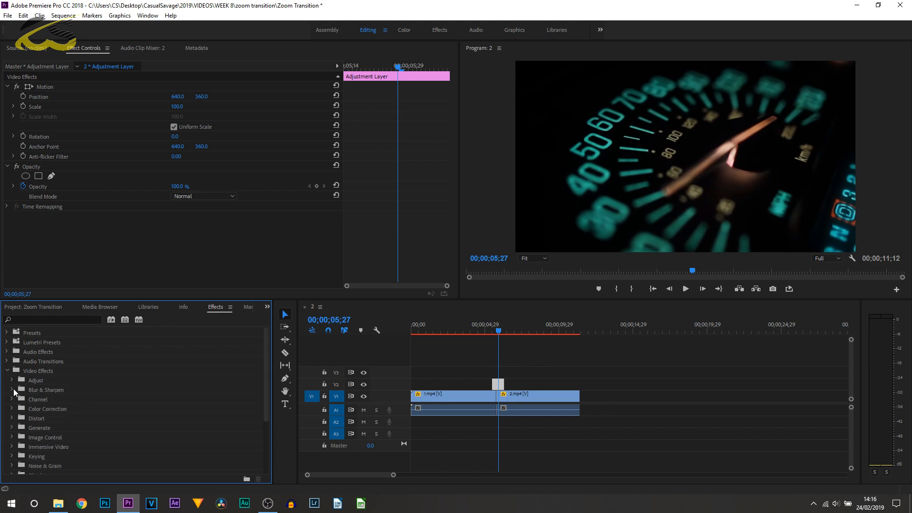
pyautogui.click(13, 389)
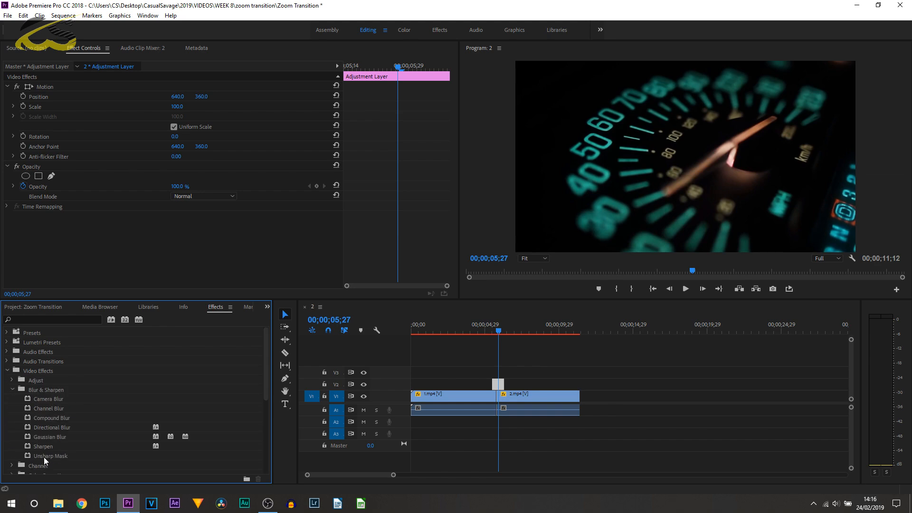
pyautogui.moveTo(55, 437)
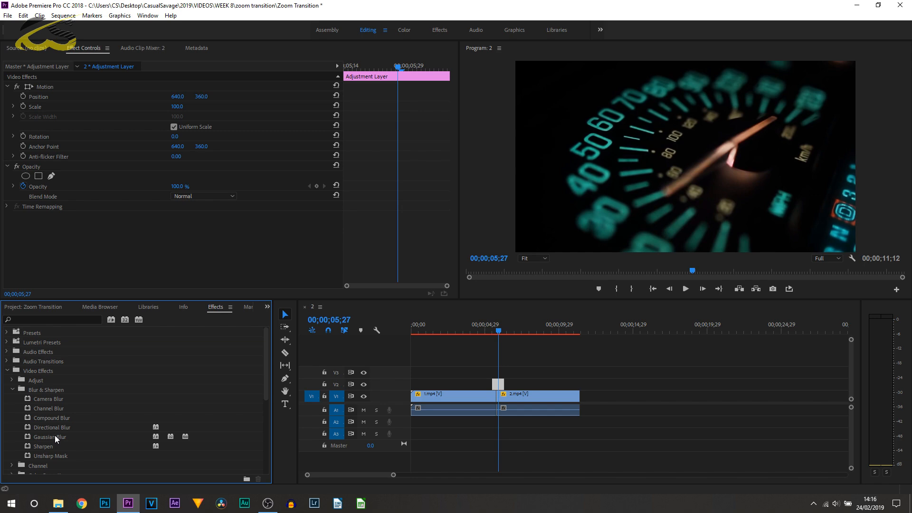
pyautogui.moveTo(60, 419)
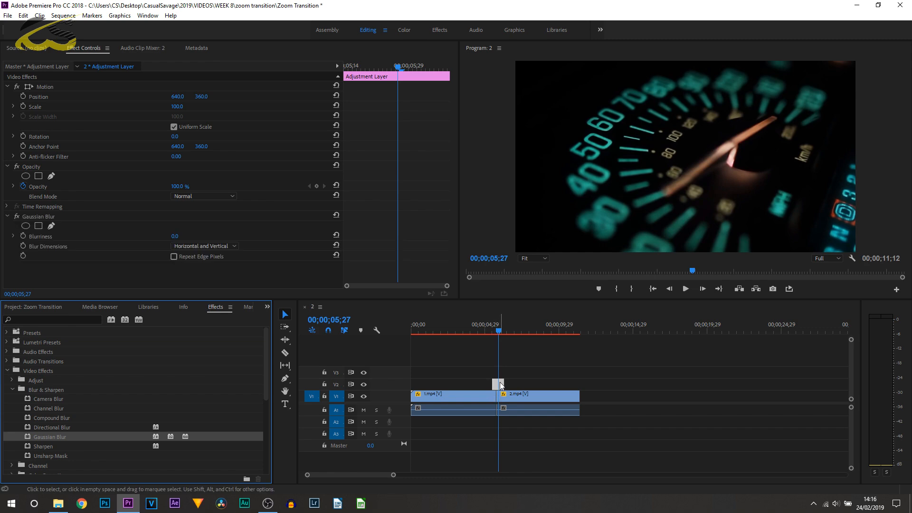
pyautogui.click(38, 216)
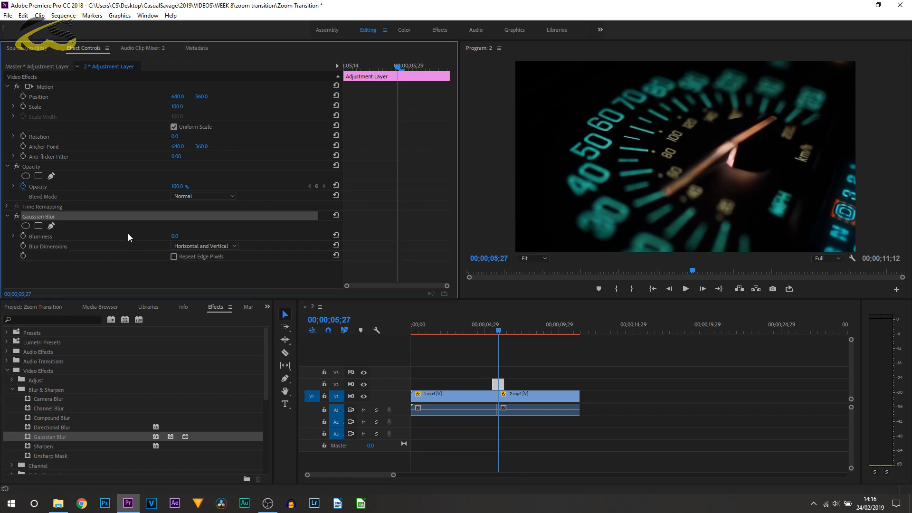
# - Repeat edge pixels and keyframe Blurriness from 0 to 171 at the cut and back to 0 at the layer's end
pyautogui.click(491, 324)
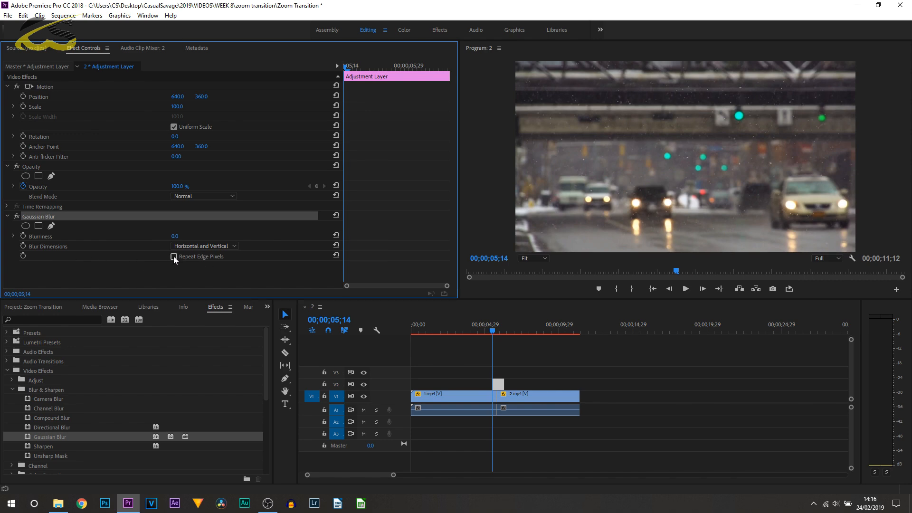
pyautogui.click(174, 256)
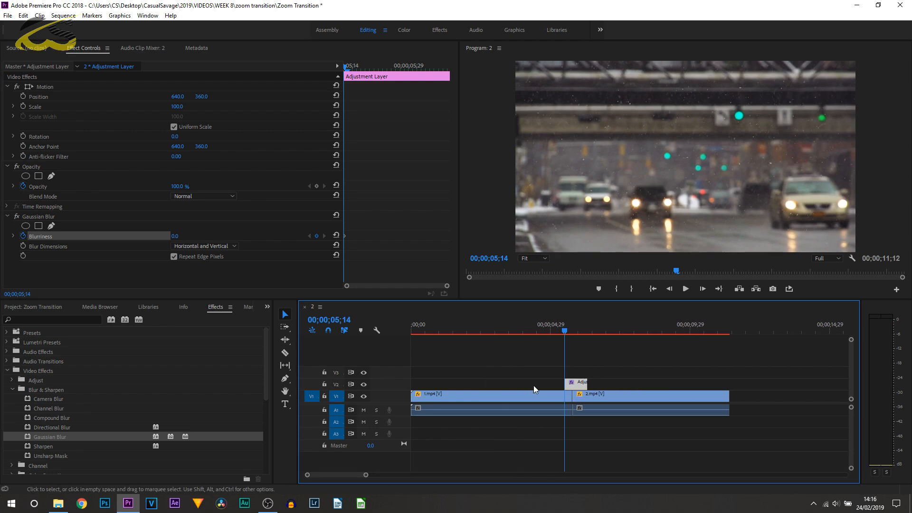
pyautogui.click(573, 330)
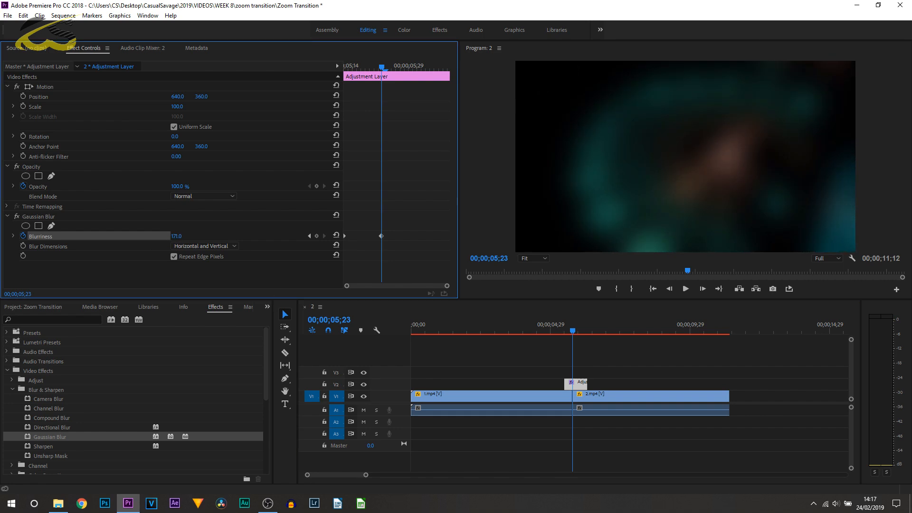
pyautogui.click(581, 331)
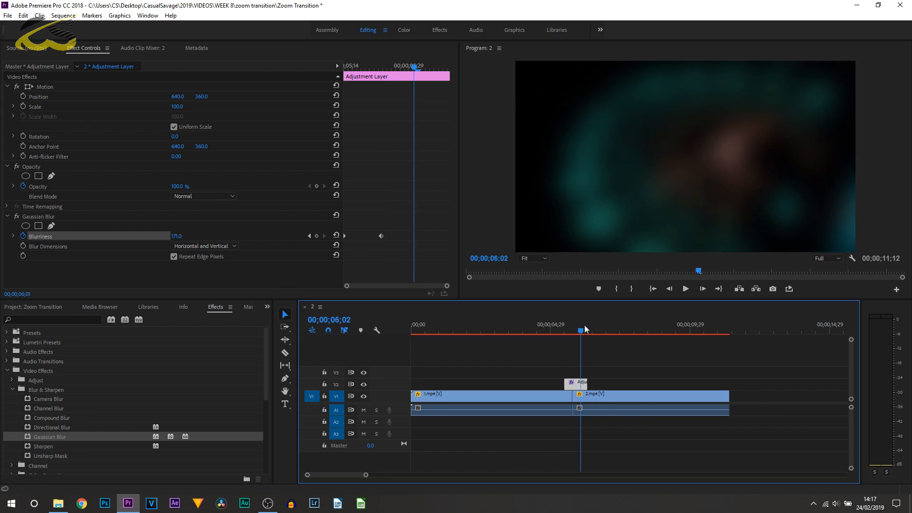
pyautogui.click(586, 329)
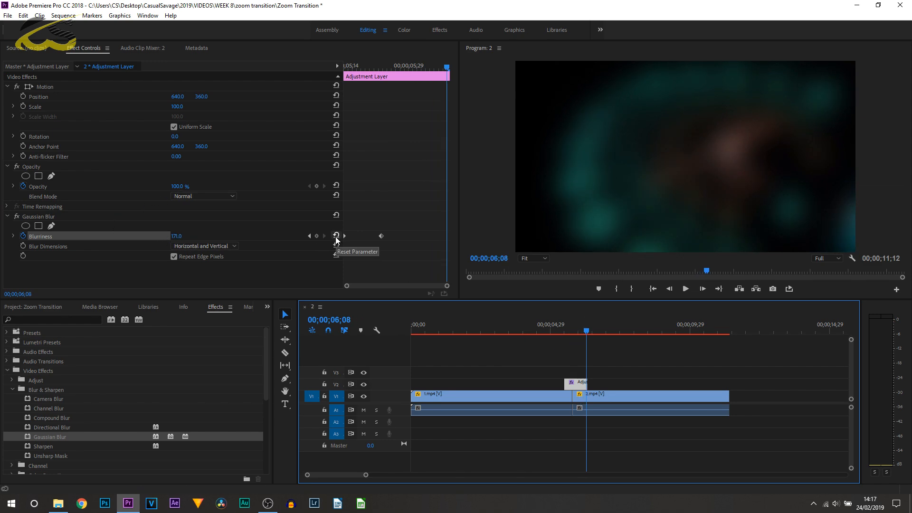
pyautogui.click(335, 235)
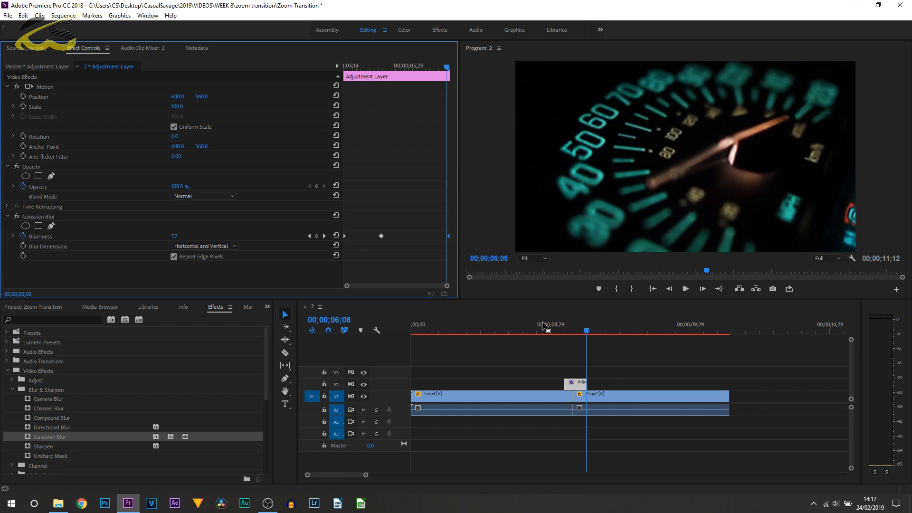
pyautogui.moveTo(351, 127)
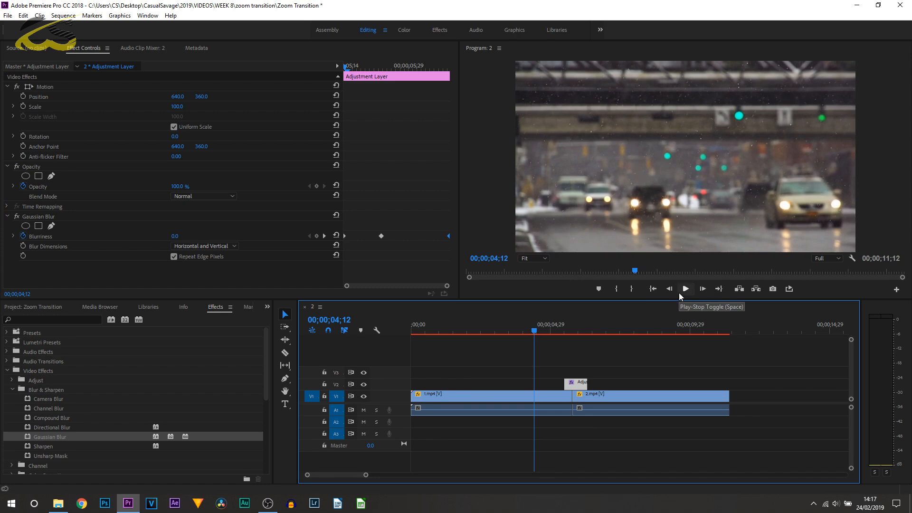
pyautogui.moveTo(639, 367)
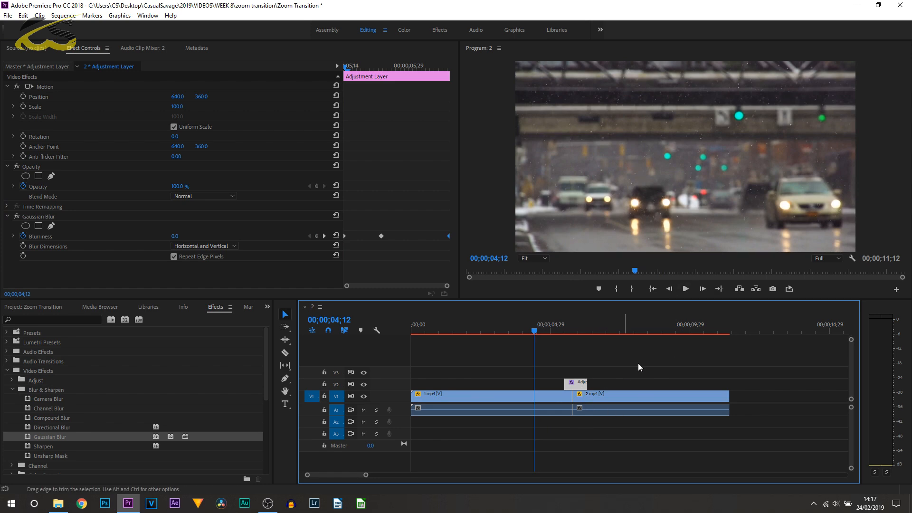
pyautogui.moveTo(685, 289)
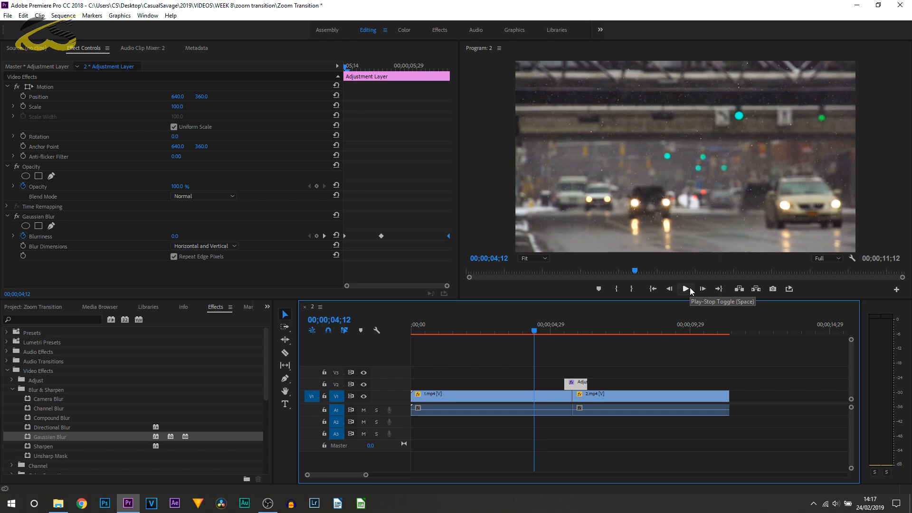
# - Play through the finished blurred zoom-in transition to check it
pyautogui.click(686, 289)
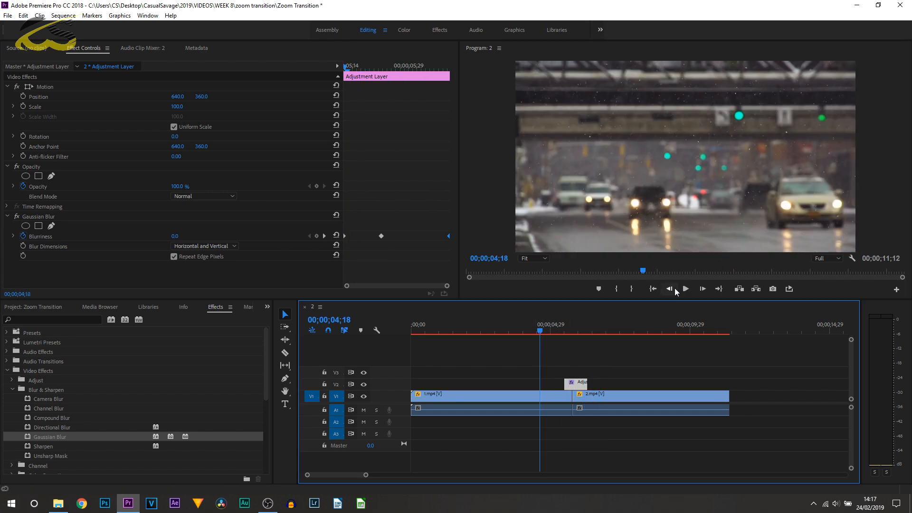
pyautogui.click(626, 331)
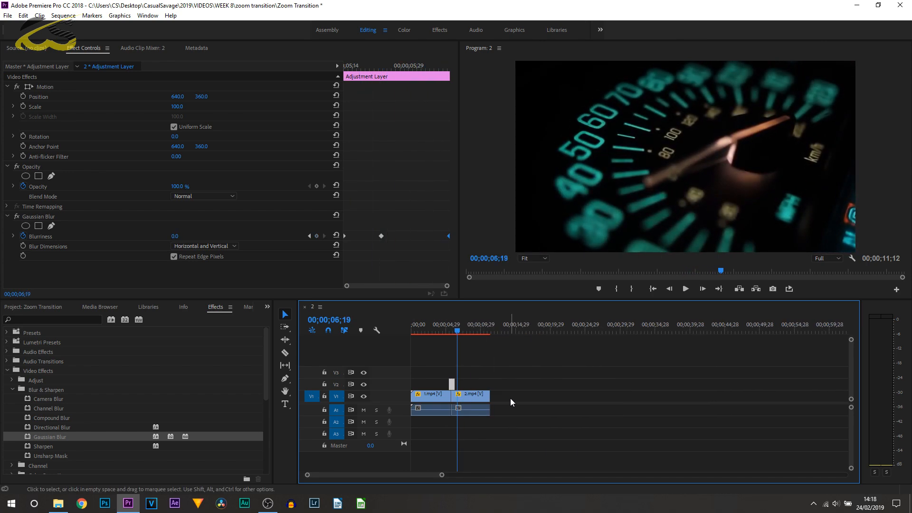
# - Select the later street clip near its end and raise its Scale to 118.2
pyautogui.click(430, 393)
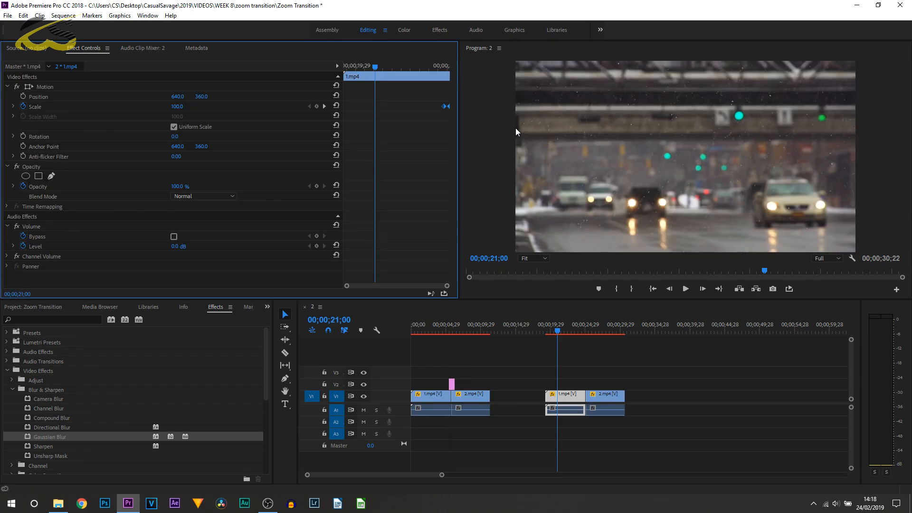
pyautogui.click(545, 325)
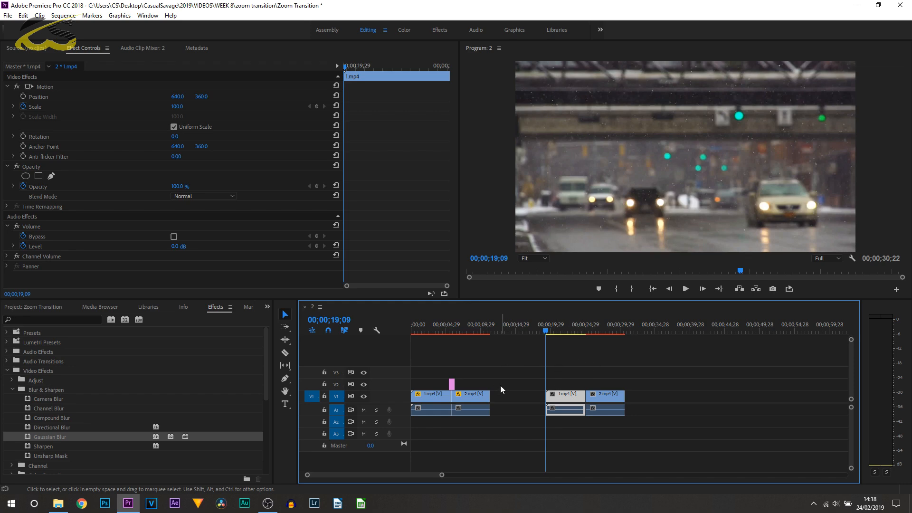
pyautogui.moveTo(98, 24)
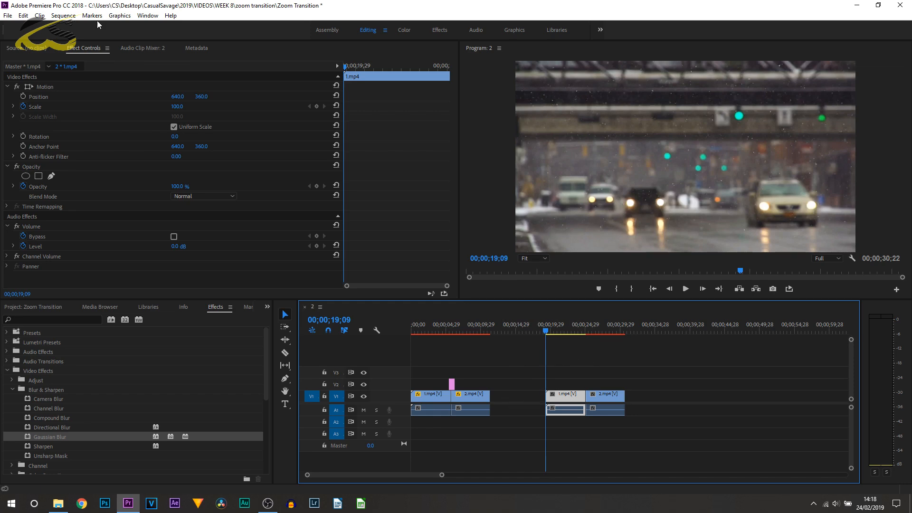
pyautogui.moveTo(23, 106)
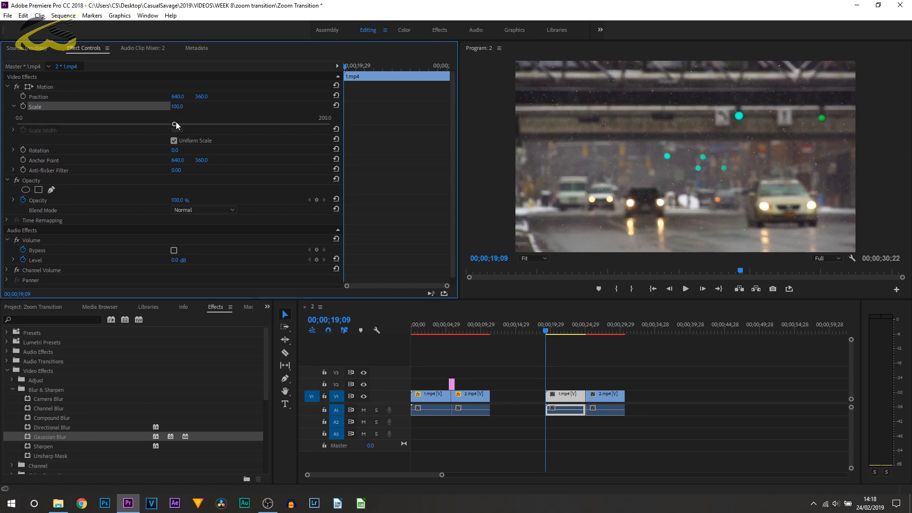
pyautogui.moveTo(173, 125); pyautogui.dragTo(193, 125)
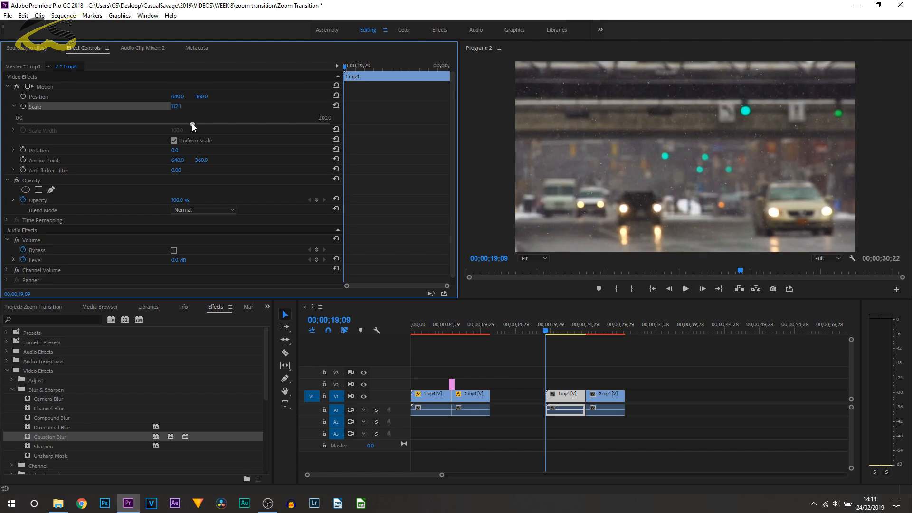
pyautogui.moveTo(192, 124); pyautogui.dragTo(202, 124)
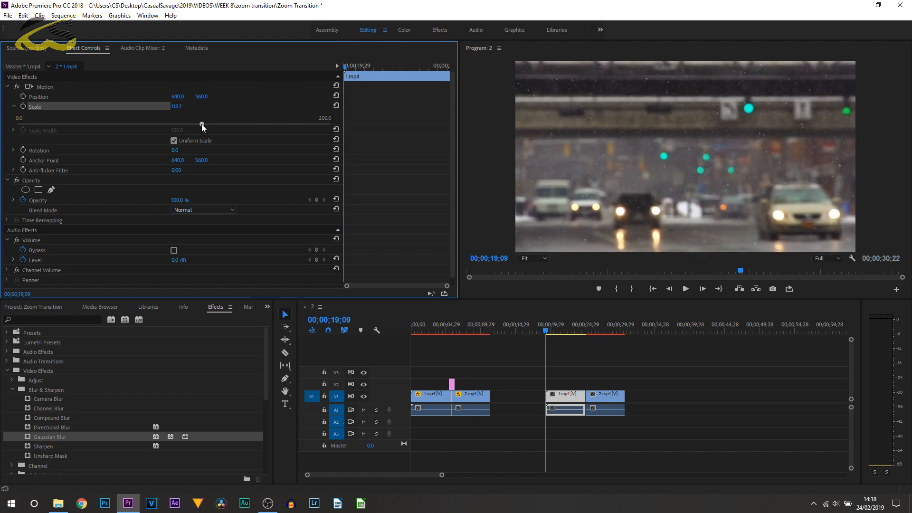
pyautogui.moveTo(202, 126); pyautogui.dragTo(204, 126)
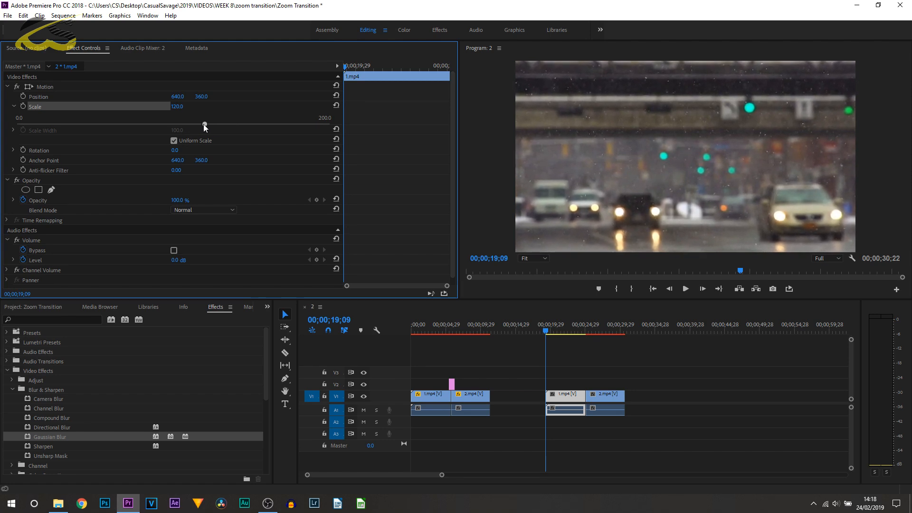
pyautogui.moveTo(204, 124); pyautogui.dragTo(201, 125)
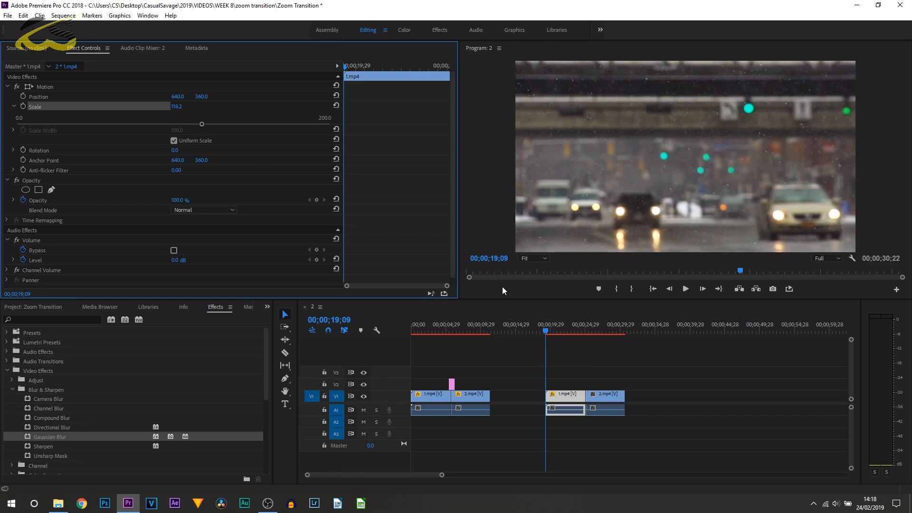
pyautogui.moveTo(301, 199)
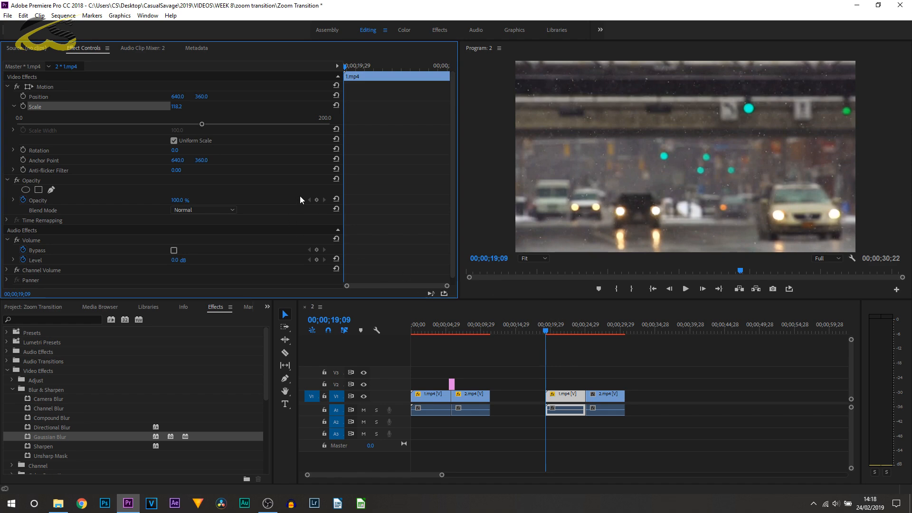
pyautogui.moveTo(685, 224)
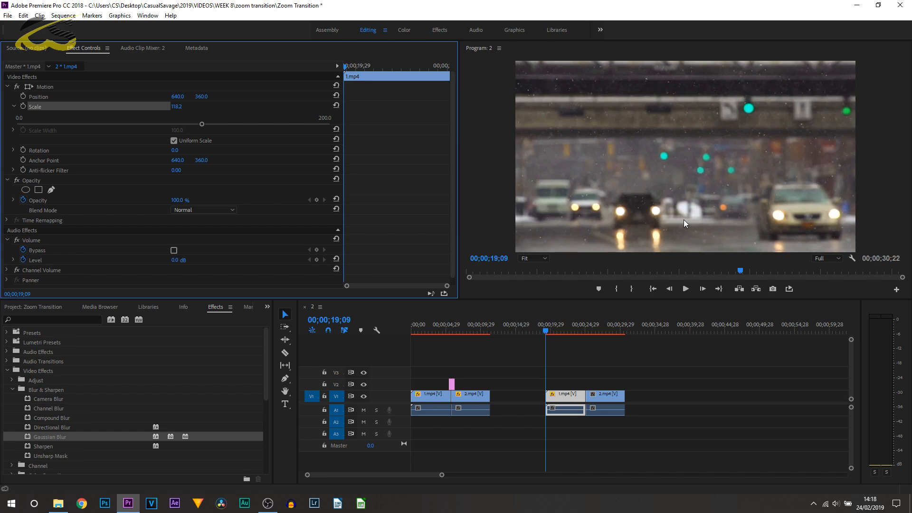
pyautogui.moveTo(551, 252)
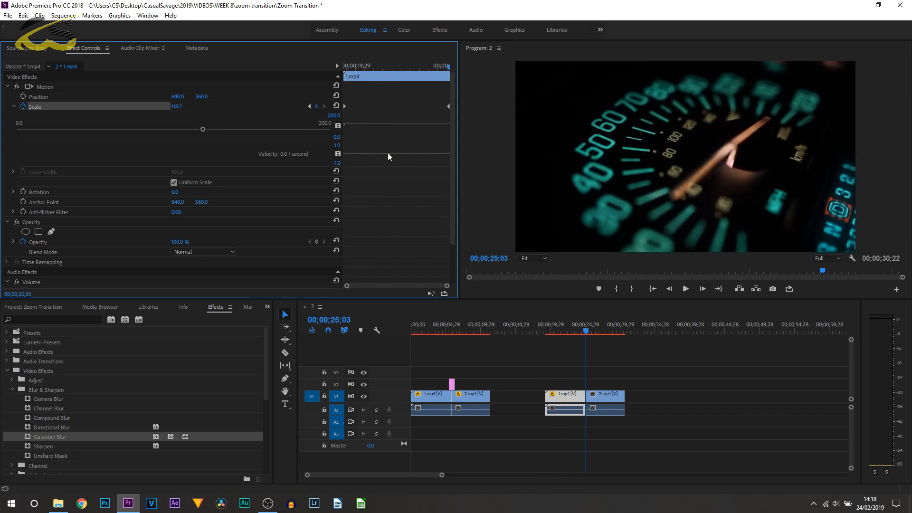
pyautogui.moveTo(670, 288)
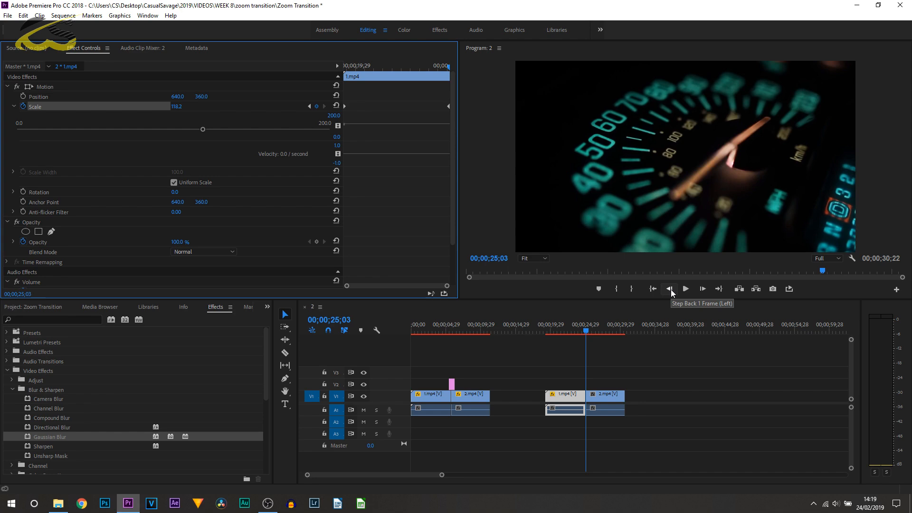
# - Step back three frames before the later cut for the 100-scale starting keyframe
pyautogui.click(668, 288)
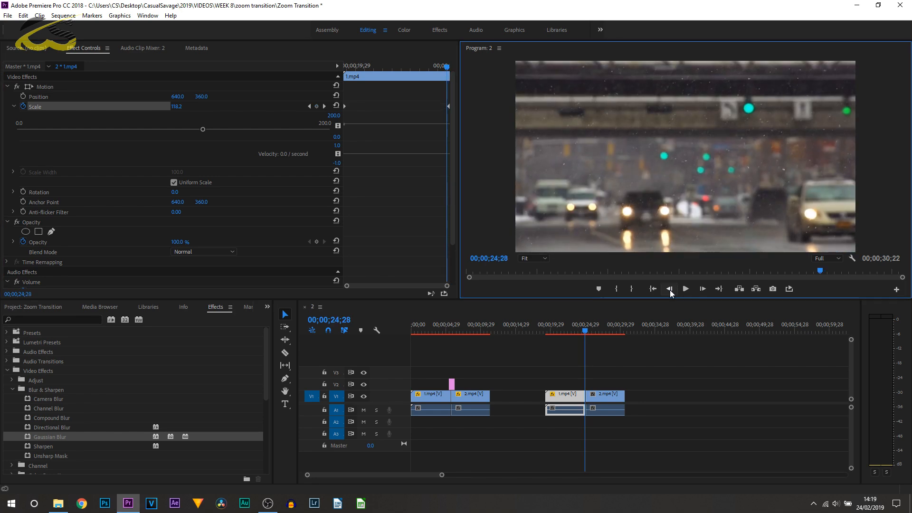
pyautogui.click(669, 289)
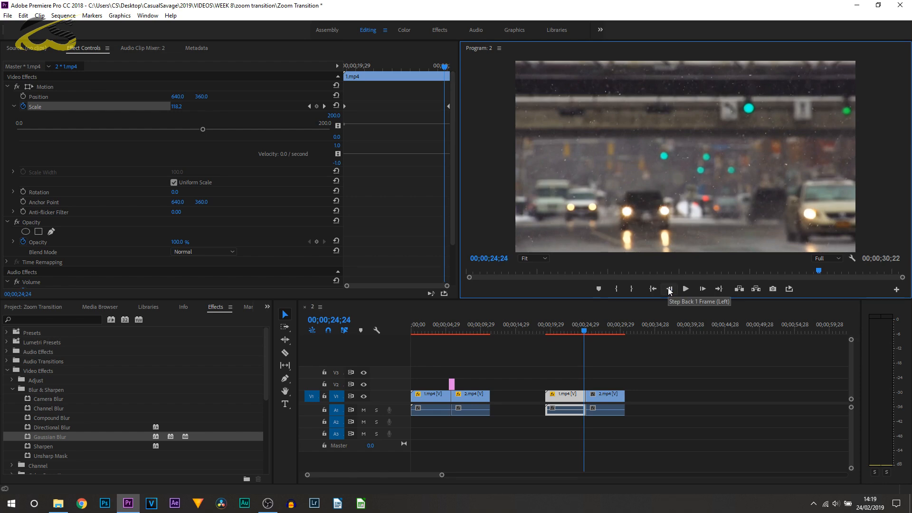
pyautogui.click(669, 289)
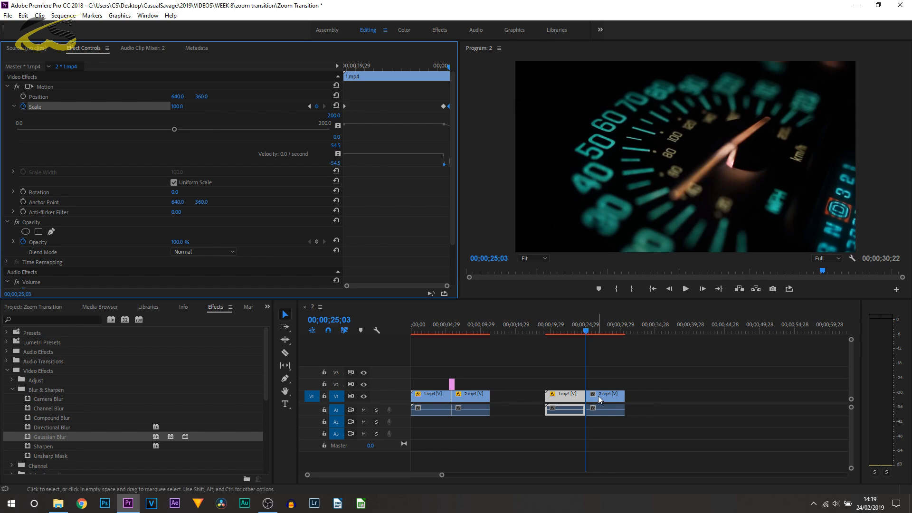
# - Scale the later 2.mp4 speedometer clip to 200 with a starting keyframe, then advance a frame
pyautogui.click(605, 393)
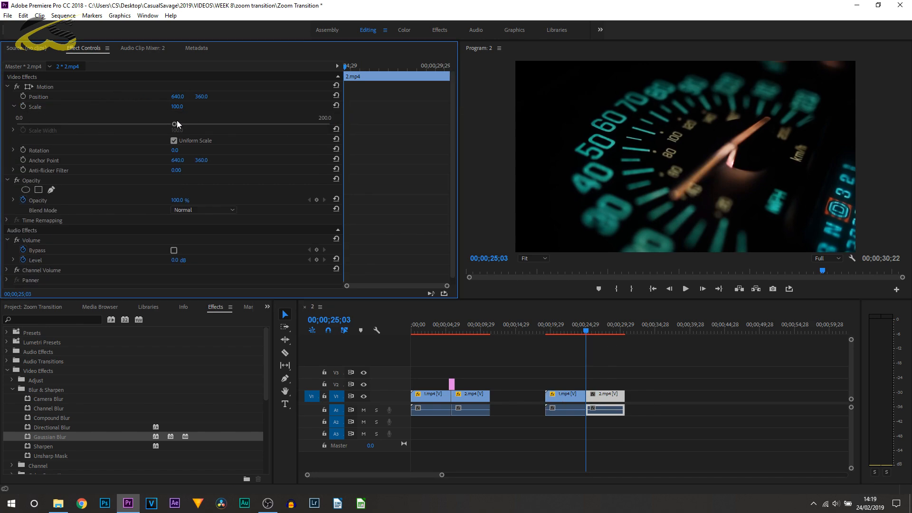
pyautogui.moveTo(177, 123); pyautogui.dragTo(312, 124)
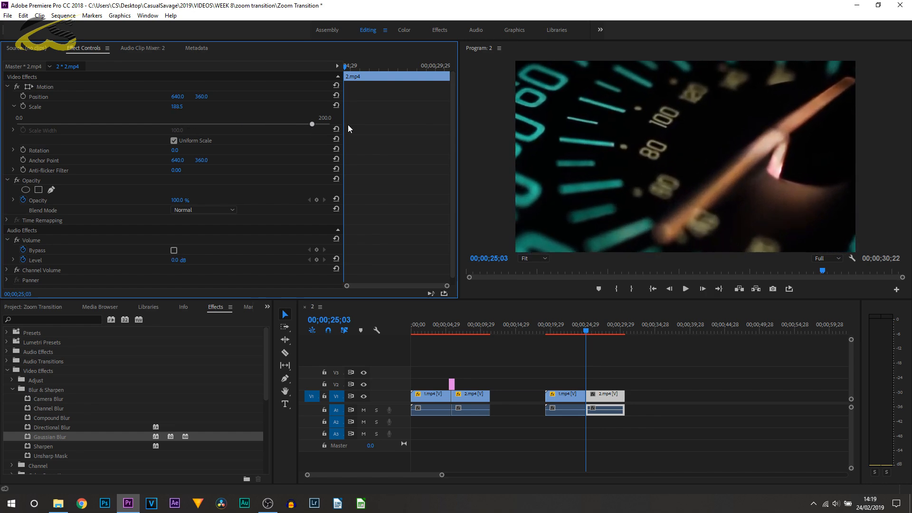
pyautogui.moveTo(312, 123); pyautogui.dragTo(330, 124)
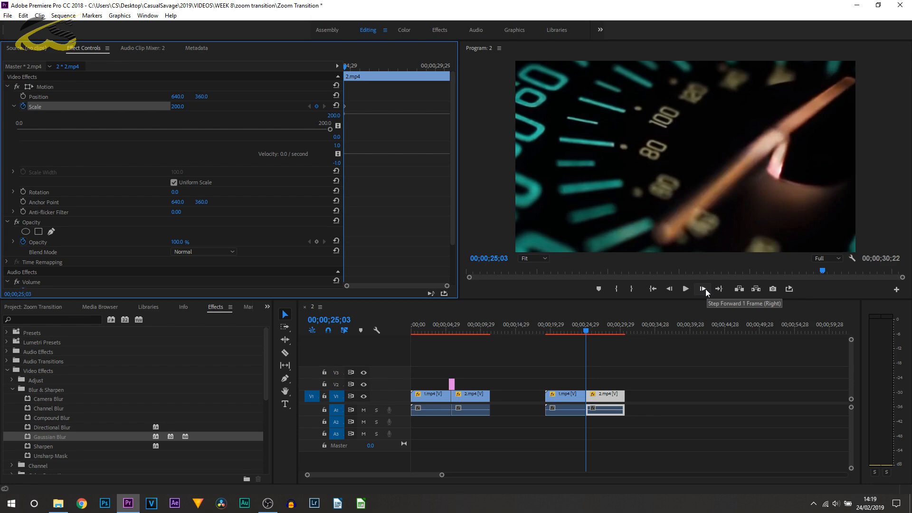
pyautogui.click(702, 289)
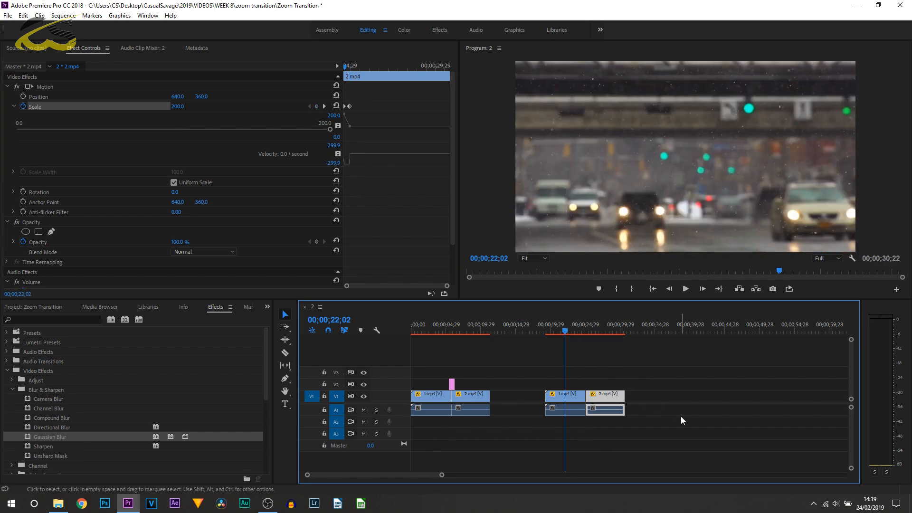
# - Bring the speedometer clip back to 100 scale and preview the zoom-out across the cut
pyautogui.click(685, 289)
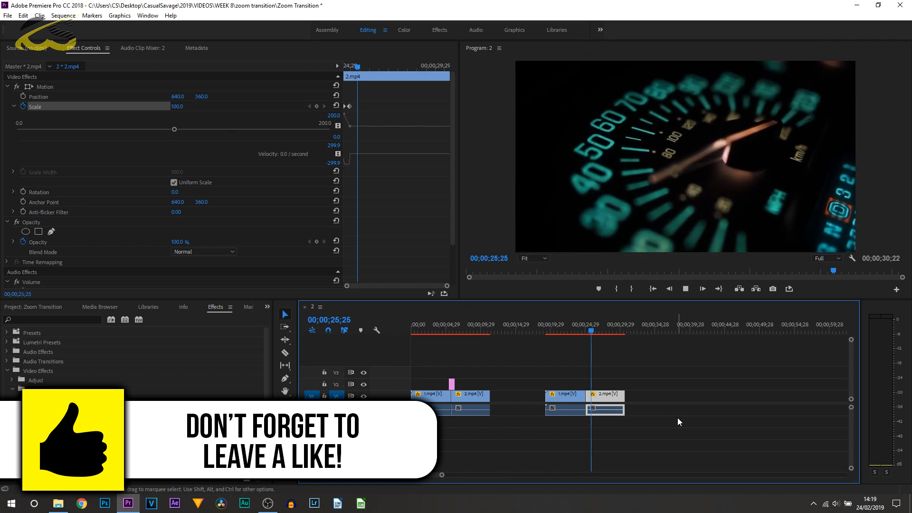
pyautogui.click(579, 324)
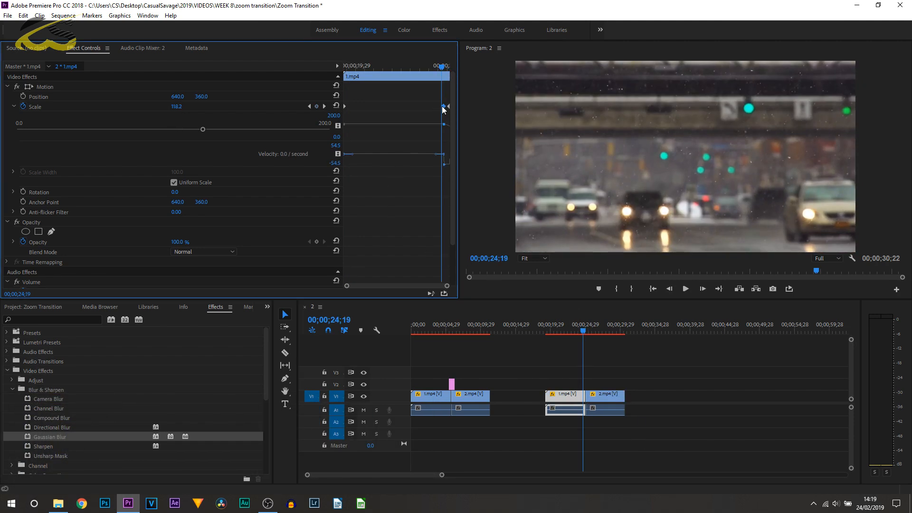
pyautogui.click(590, 330)
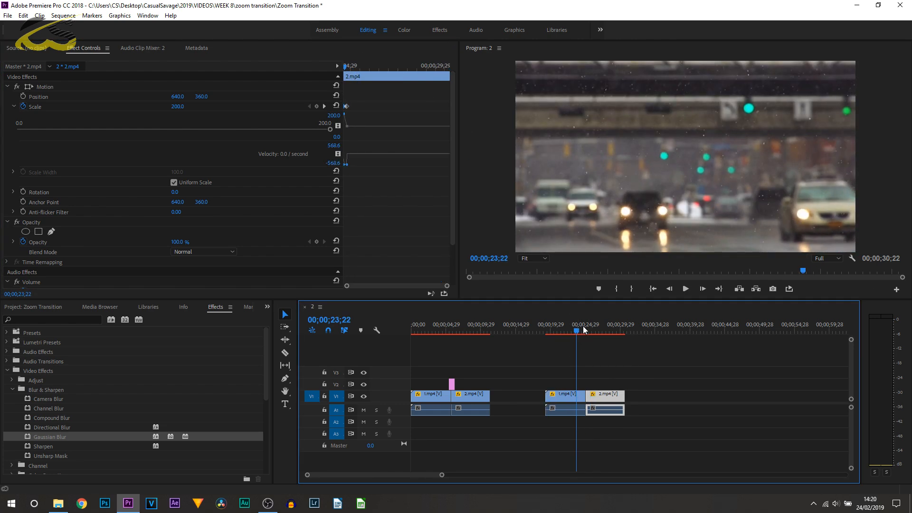
pyautogui.click(685, 288)
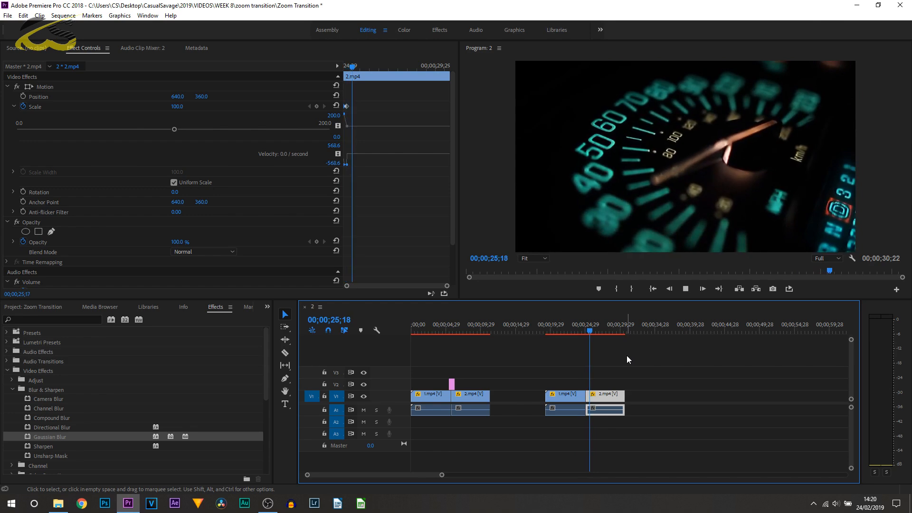